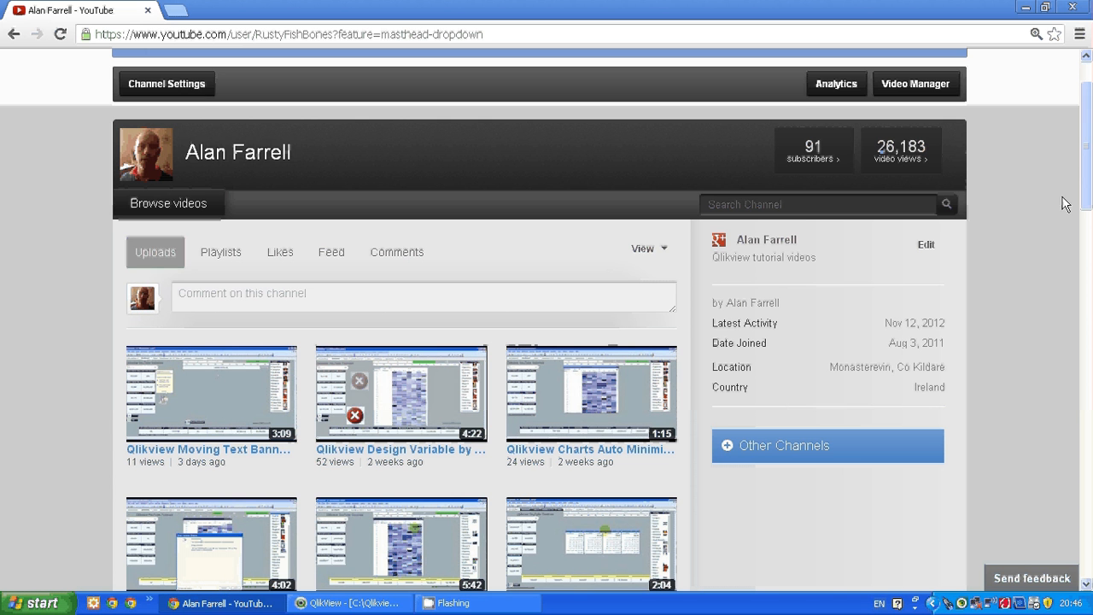
Open Document Properties' Triggers tab in QlikView and select the OnOpen document trigger.
scroll(down, 3)
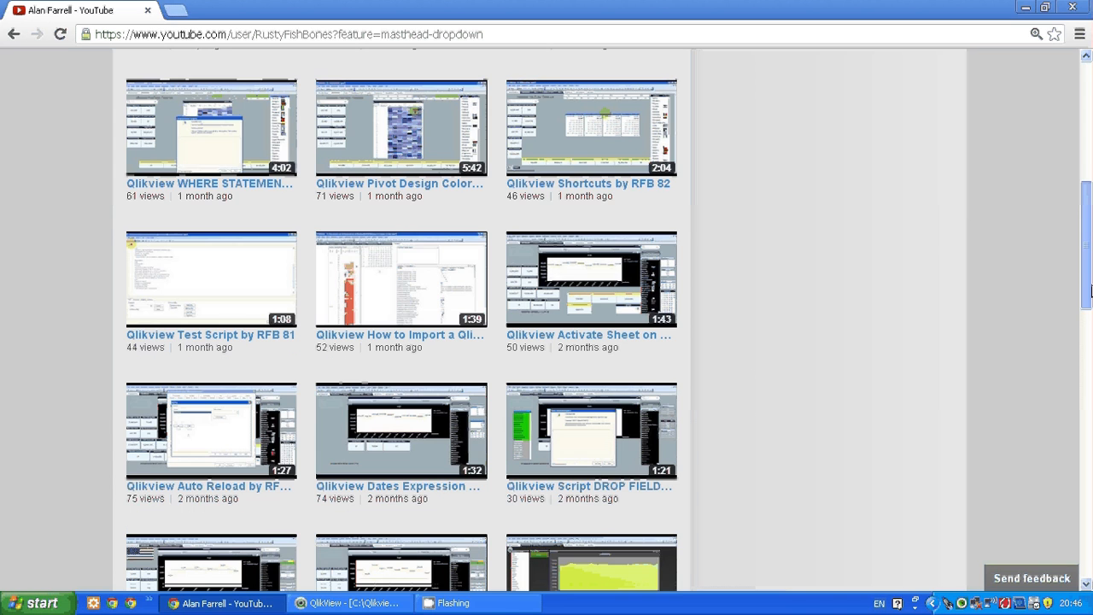
scroll(up, 3)
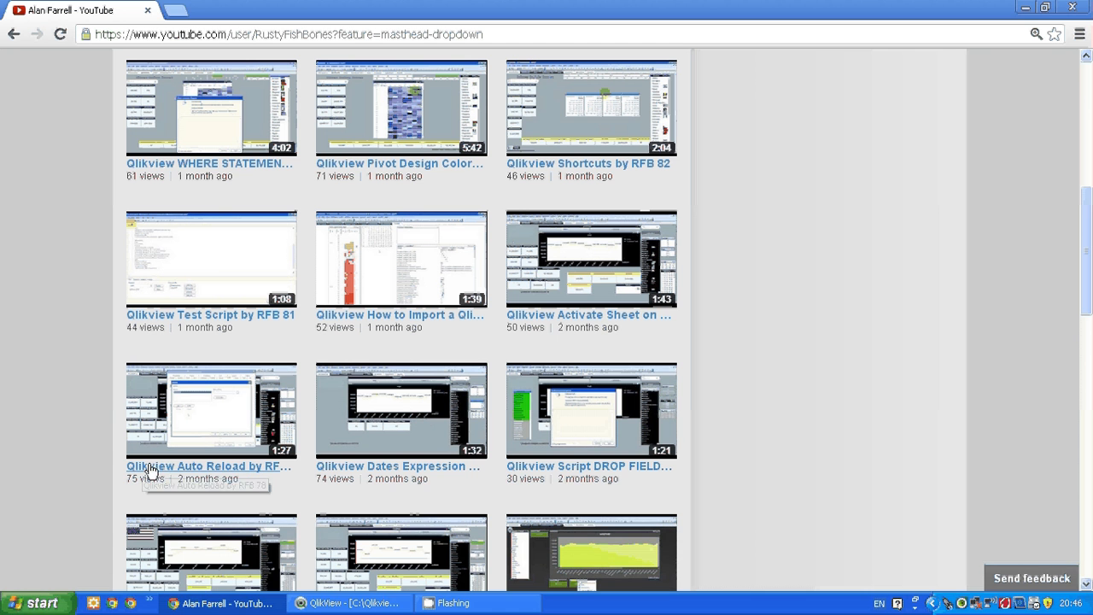
mouse_move(207, 466)
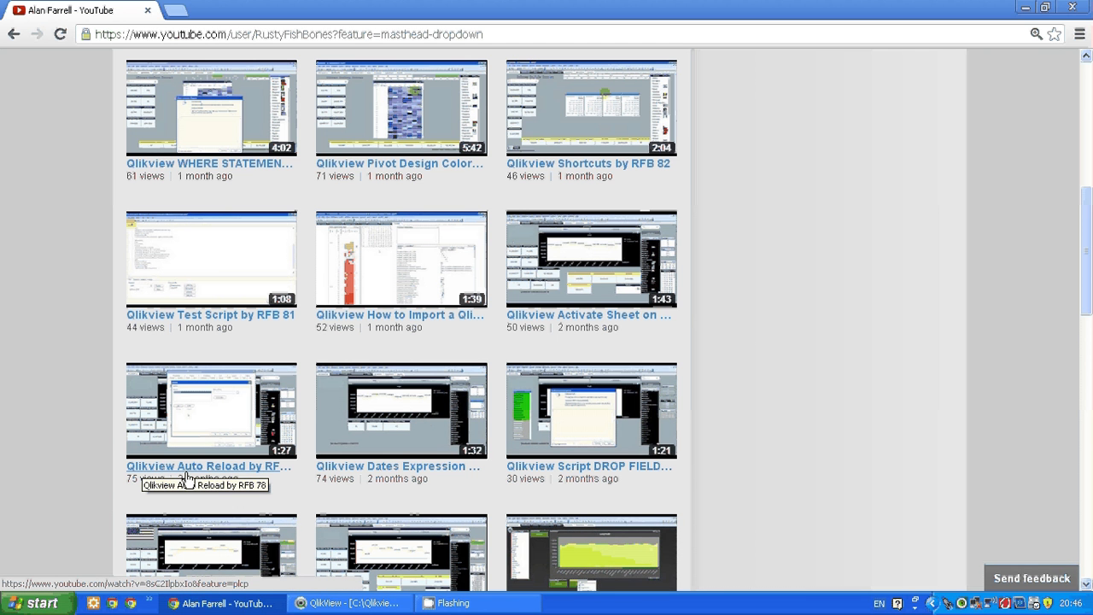
mouse_move(187, 476)
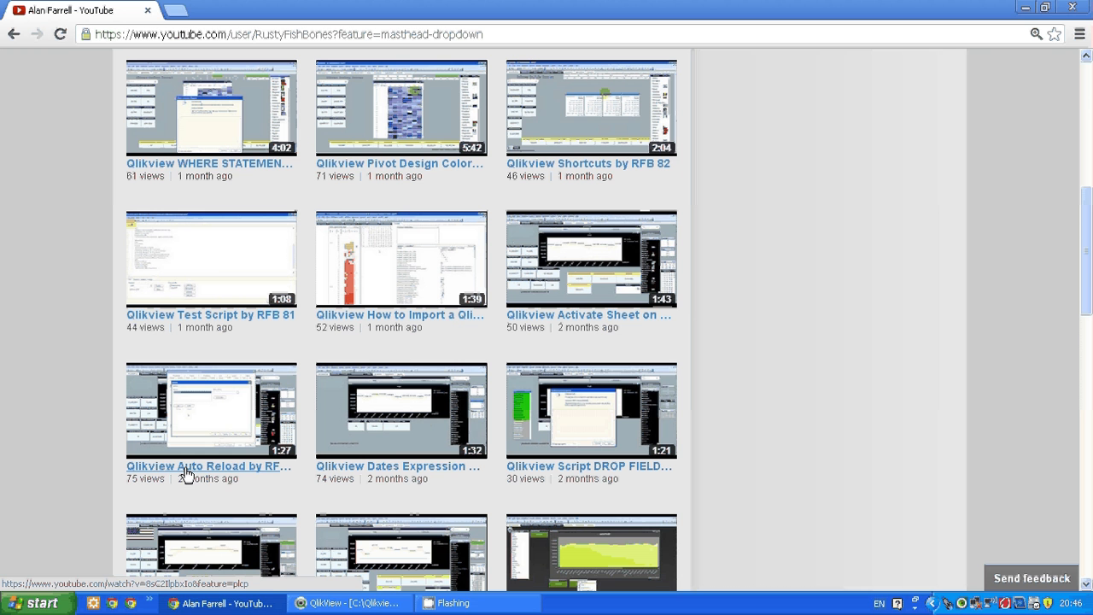
mouse_move(187, 471)
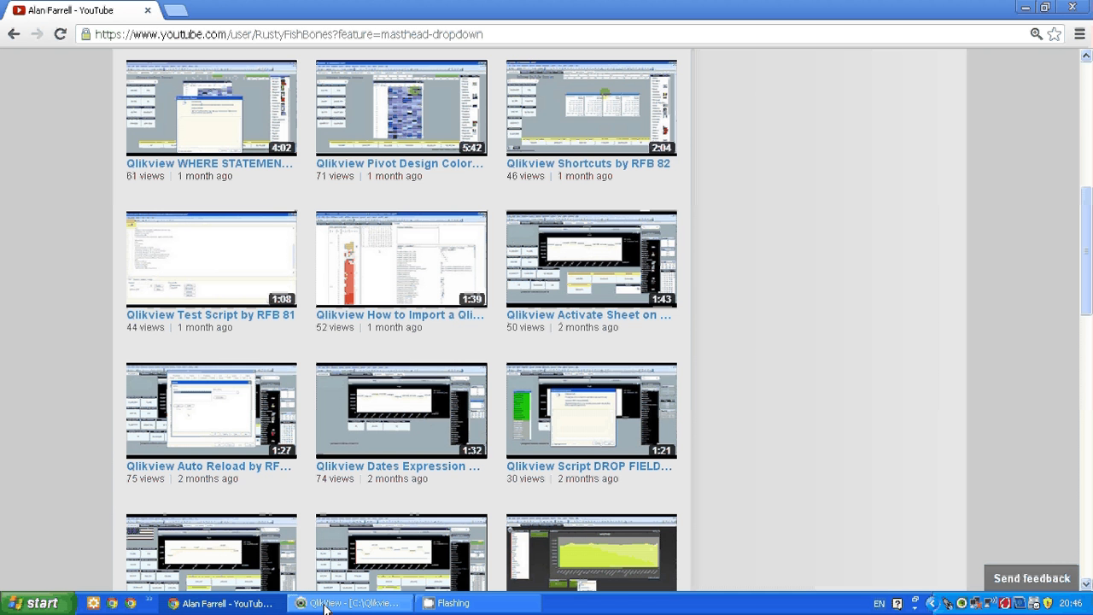
click(350, 603)
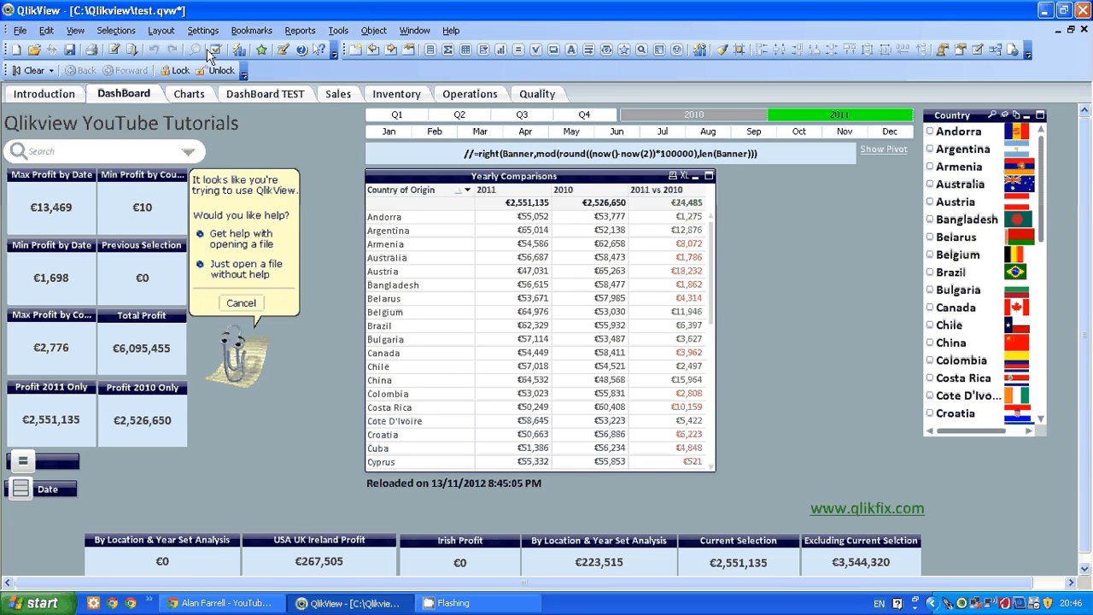
click(202, 30)
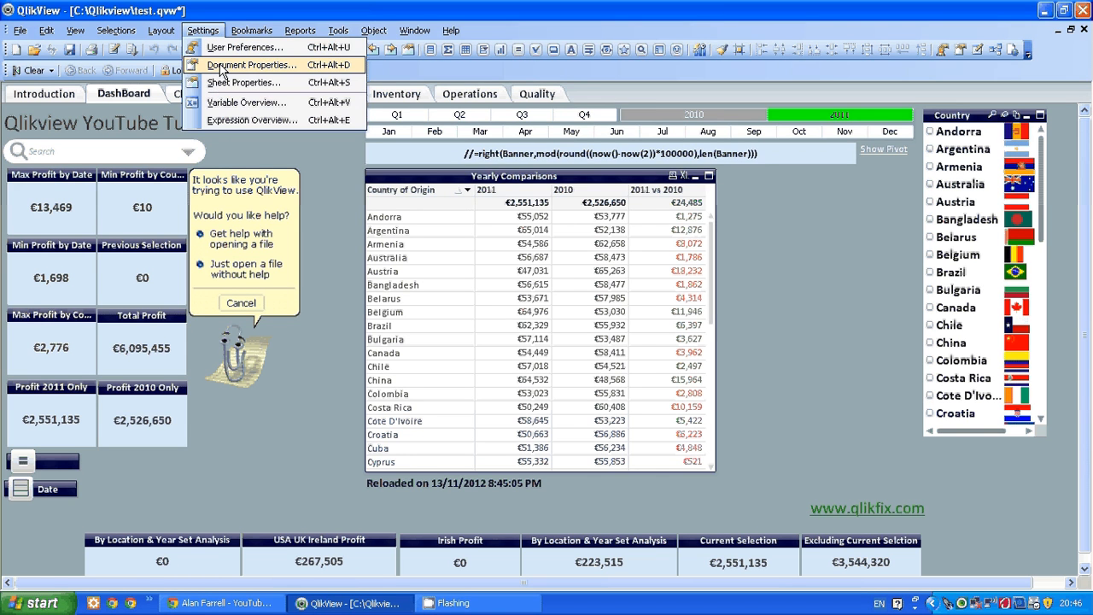
click(250, 65)
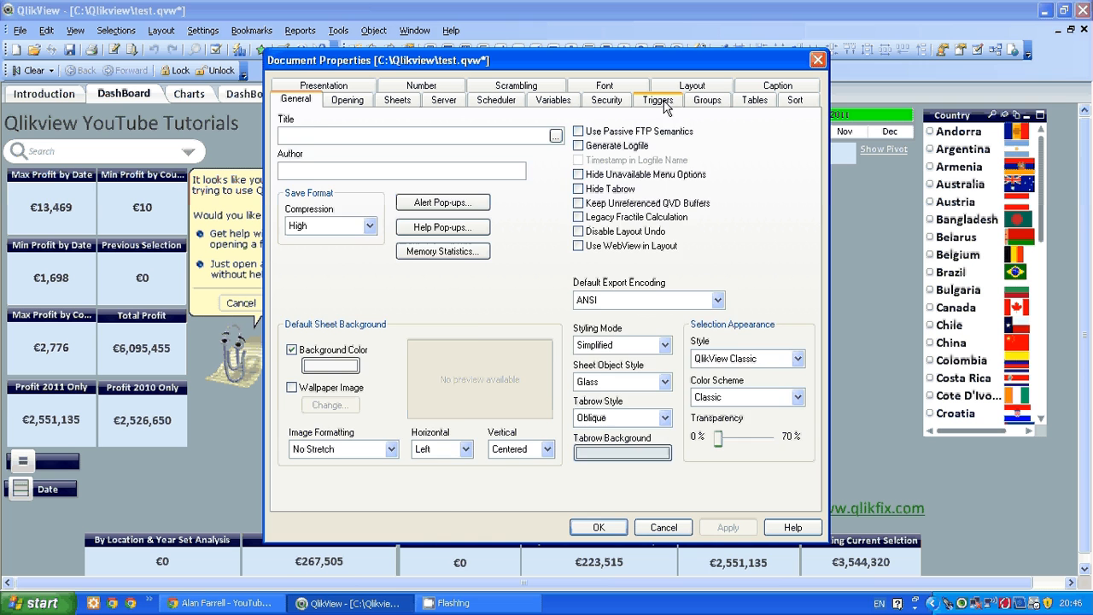
click(656, 100)
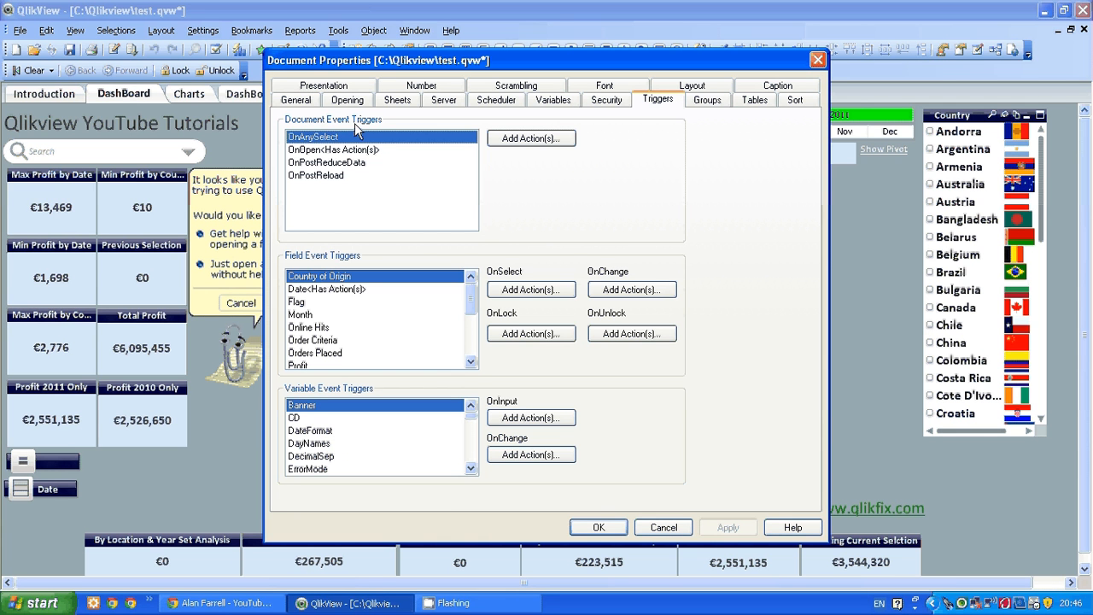
mouse_move(345, 156)
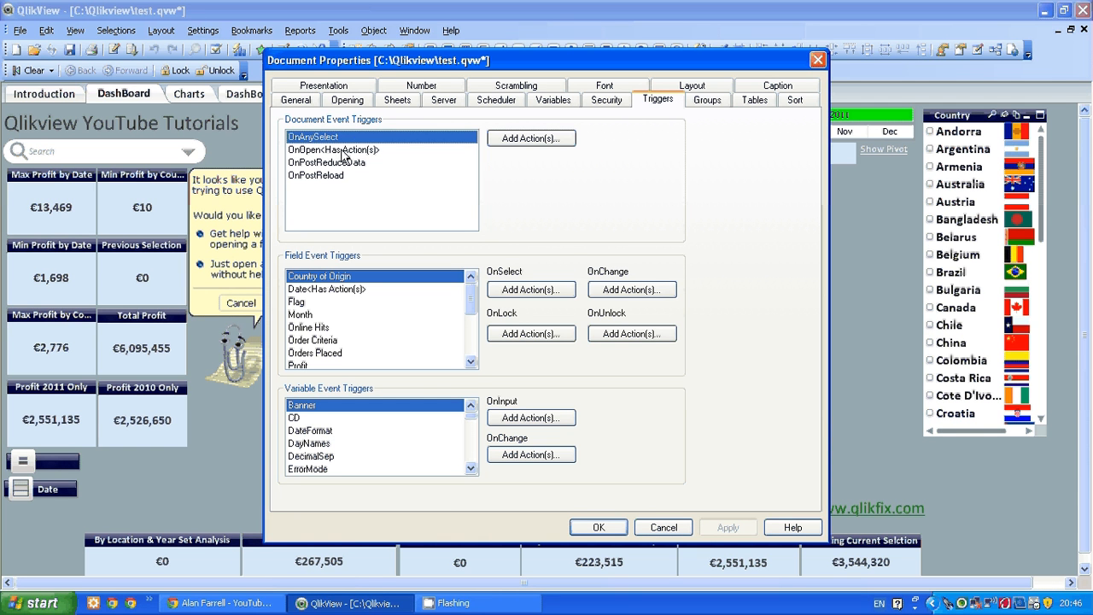
click(333, 149)
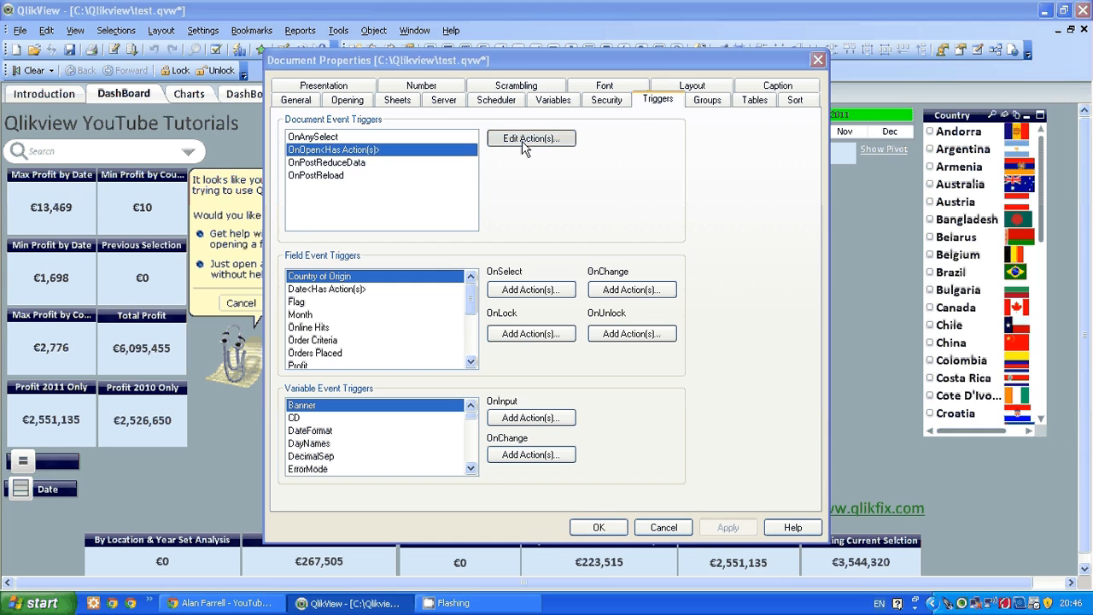
Inspect the OnOpen trigger's AutoReload macro in Edit Module, then close all dialogs.
click(531, 138)
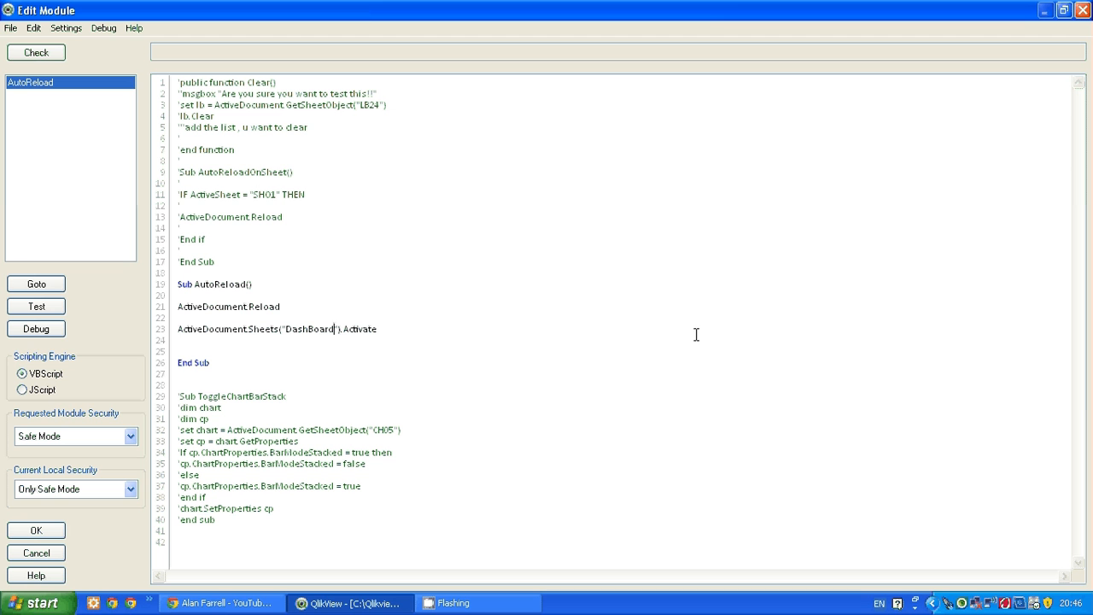
mouse_move(312, 337)
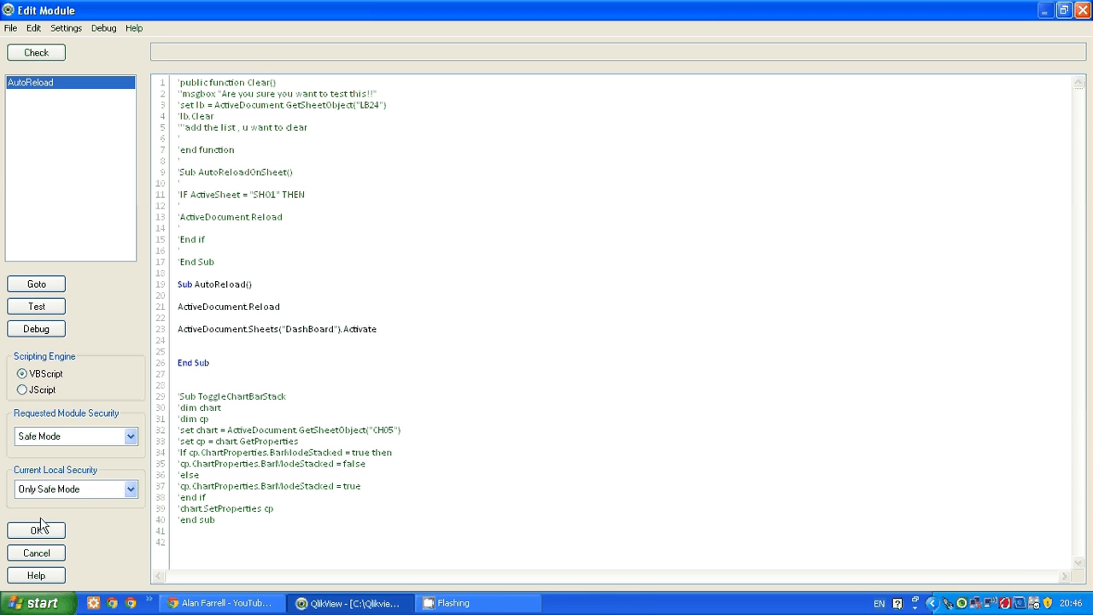
click(35, 530)
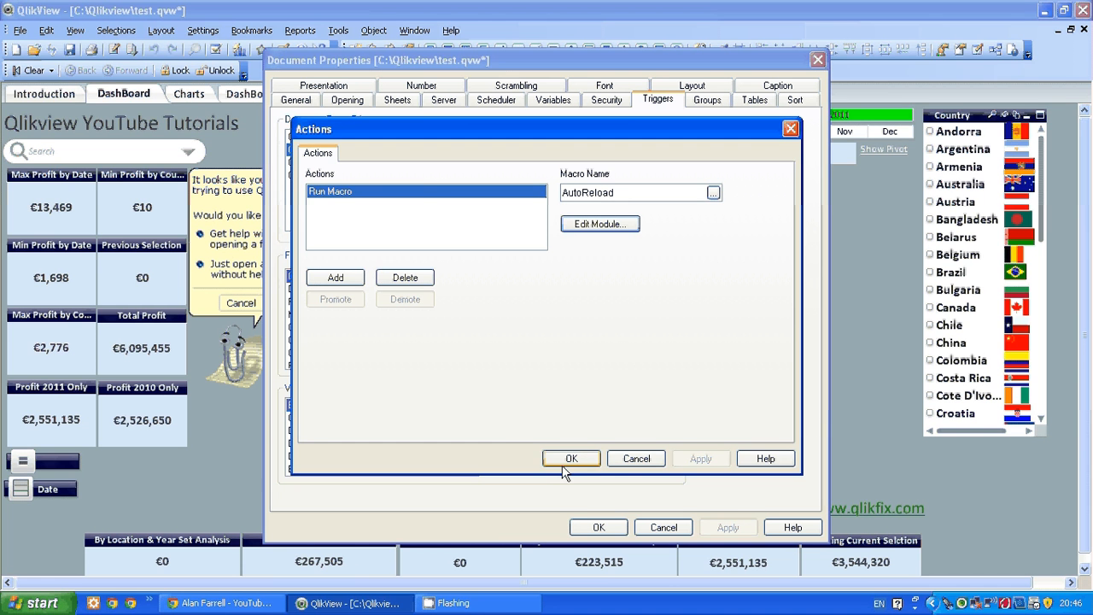
click(571, 459)
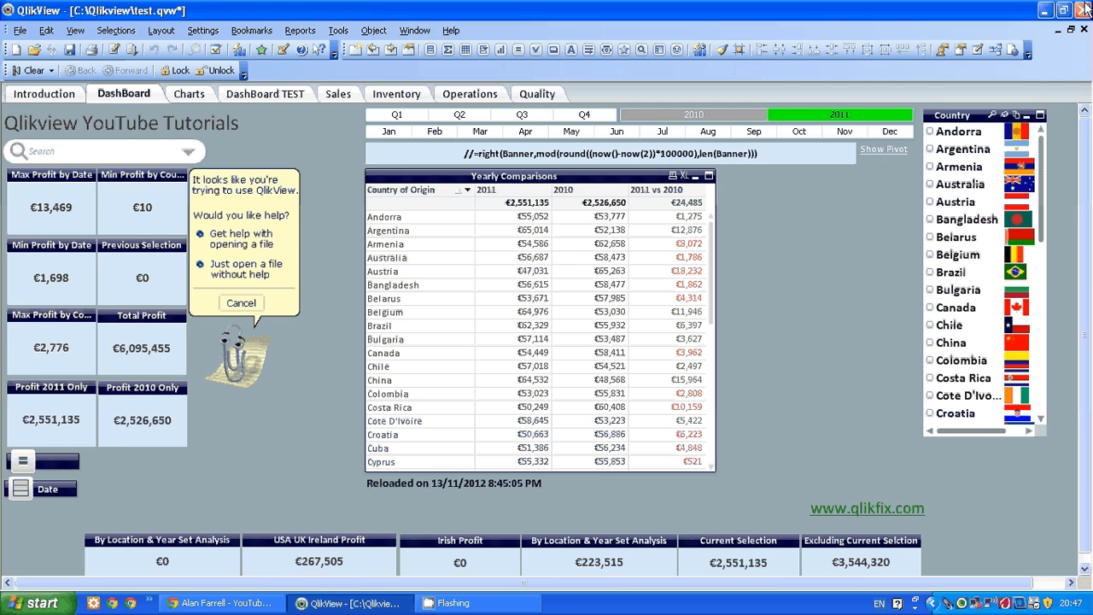
Close QlikView and go to Control Panel's Scheduled Tasks folder via the Start menu.
click(210, 603)
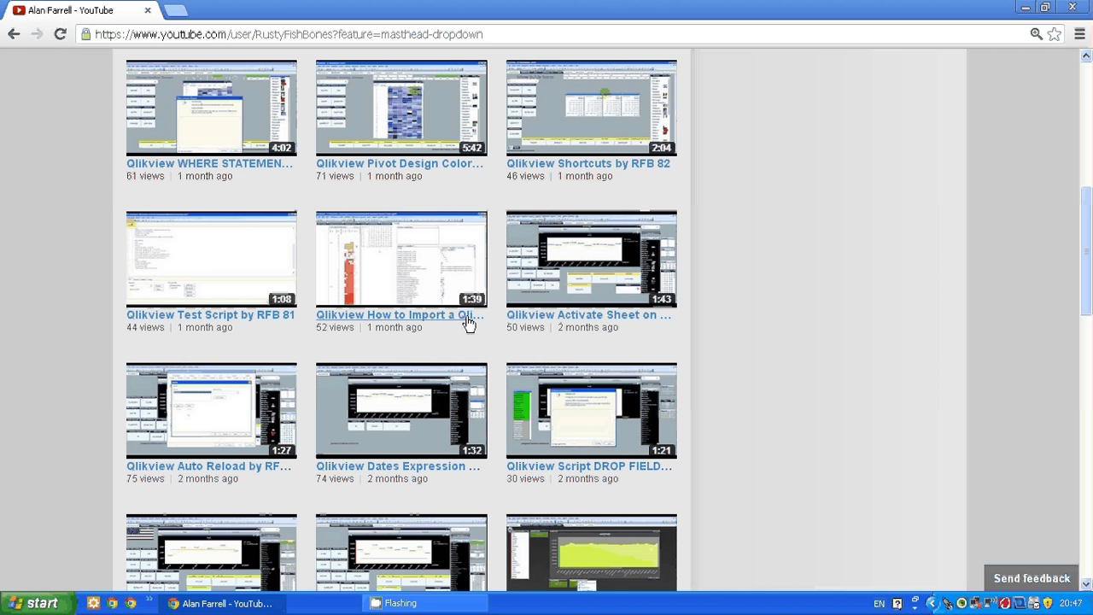
click(35, 602)
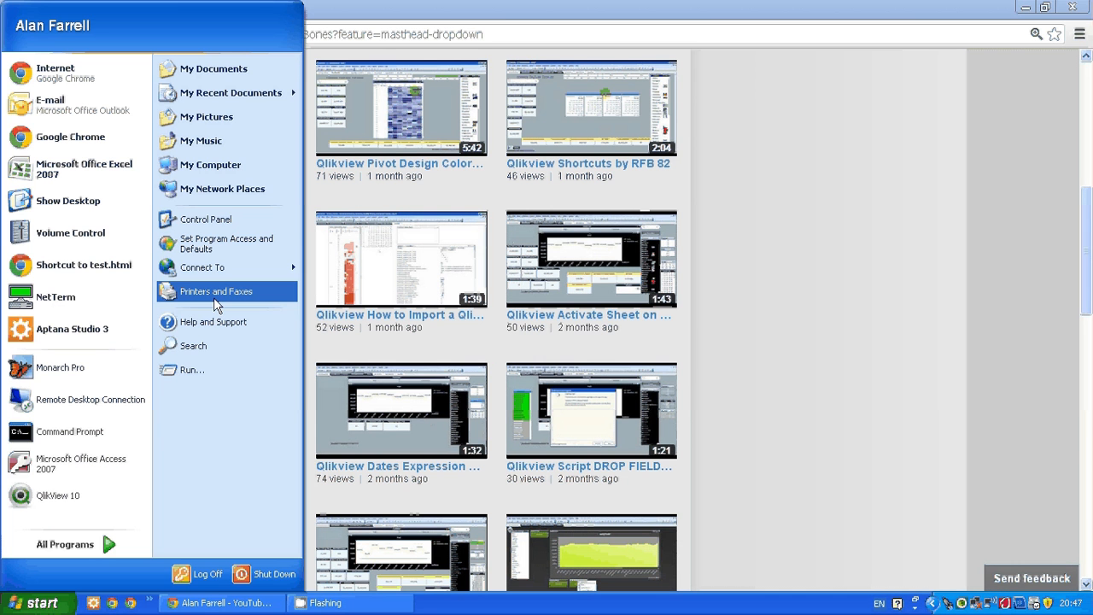
click(205, 219)
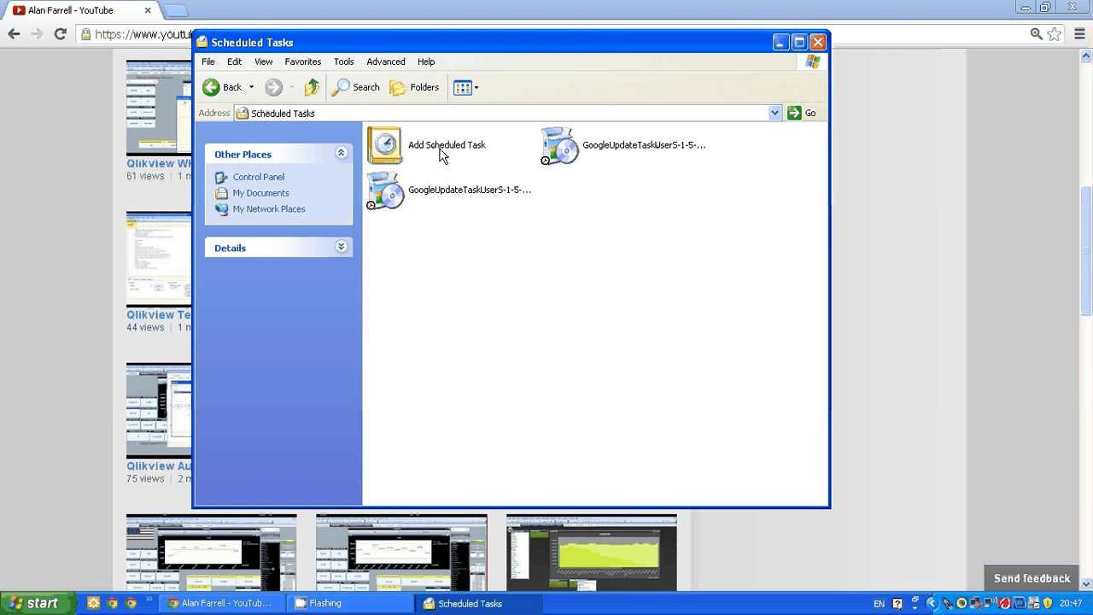
Launch the Add Scheduled Task wizard and advance to the application list.
double_click(383, 143)
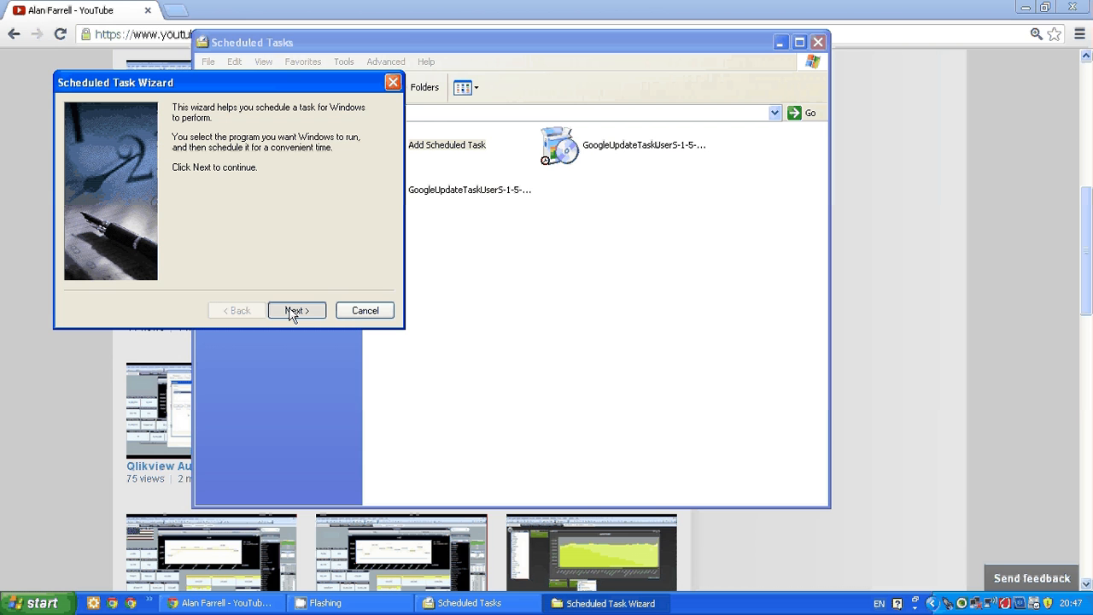
mouse_move(395, 204)
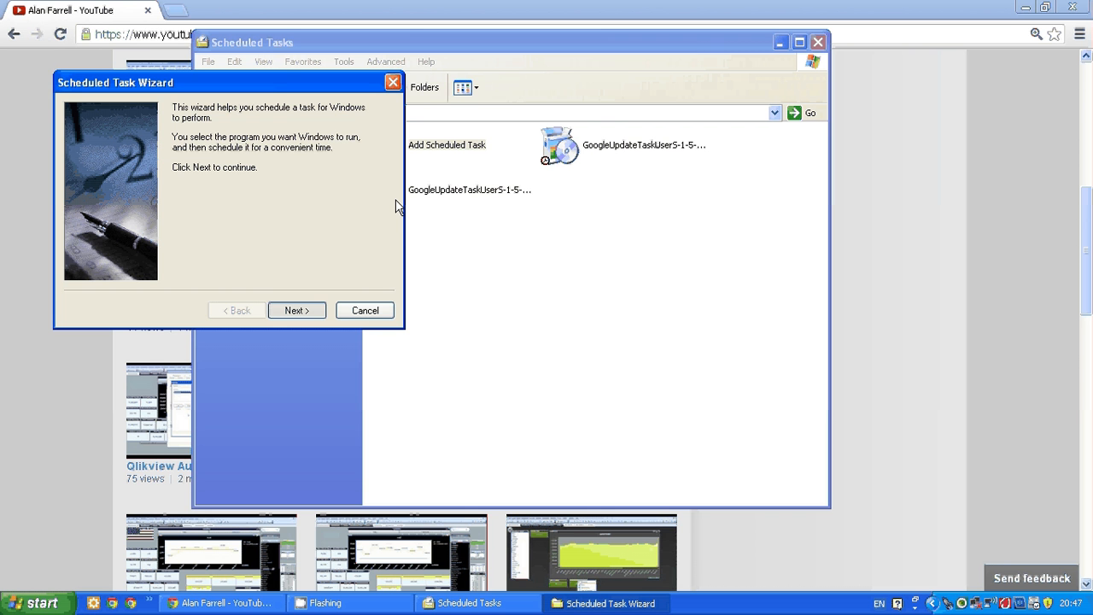
click(296, 310)
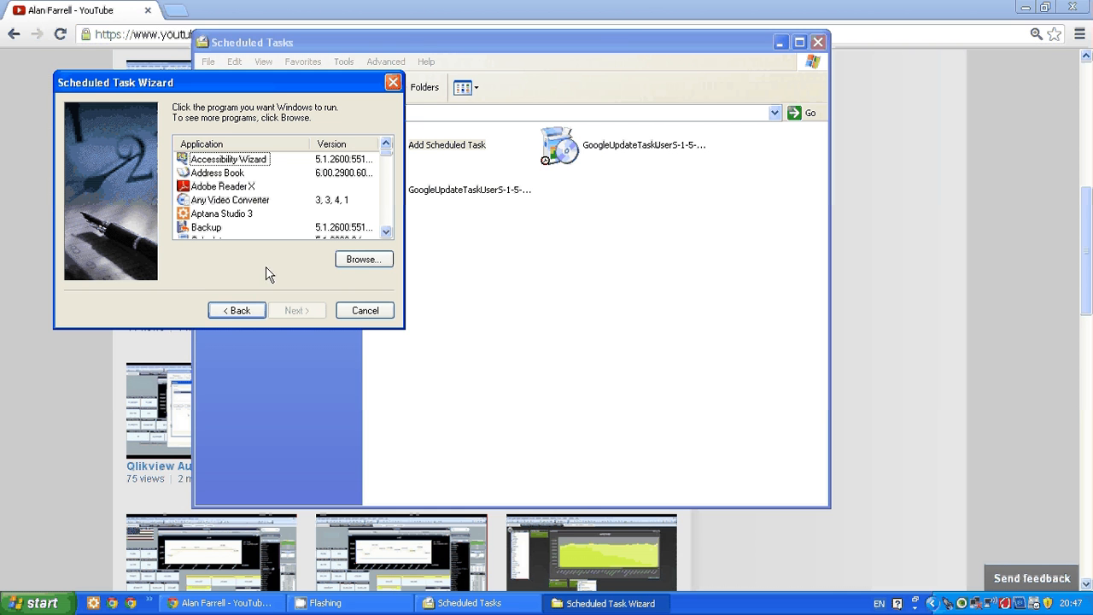
mouse_move(243, 128)
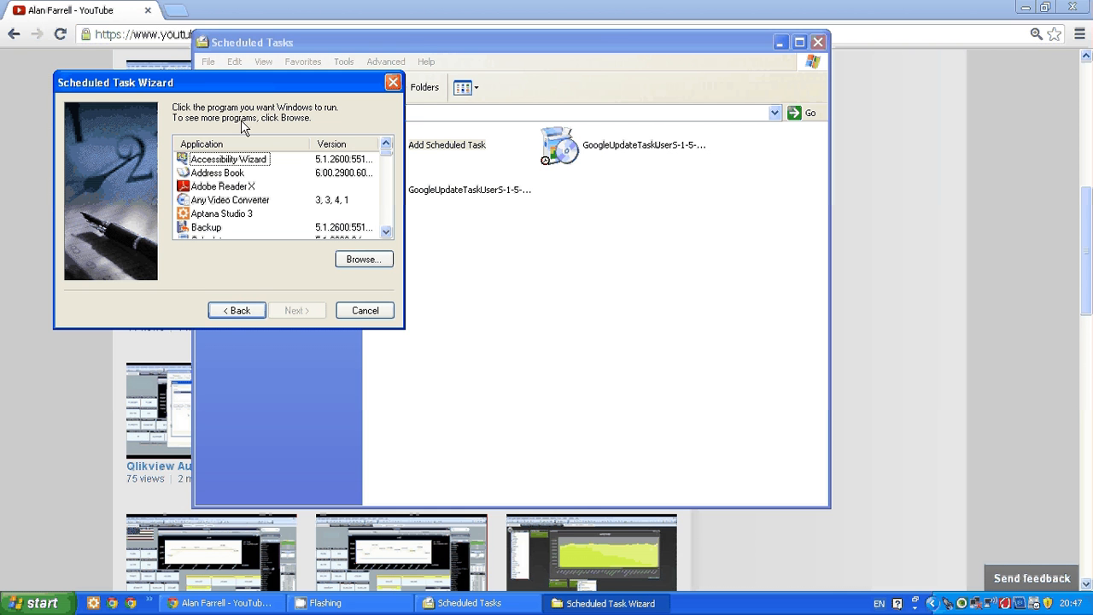
mouse_move(283, 161)
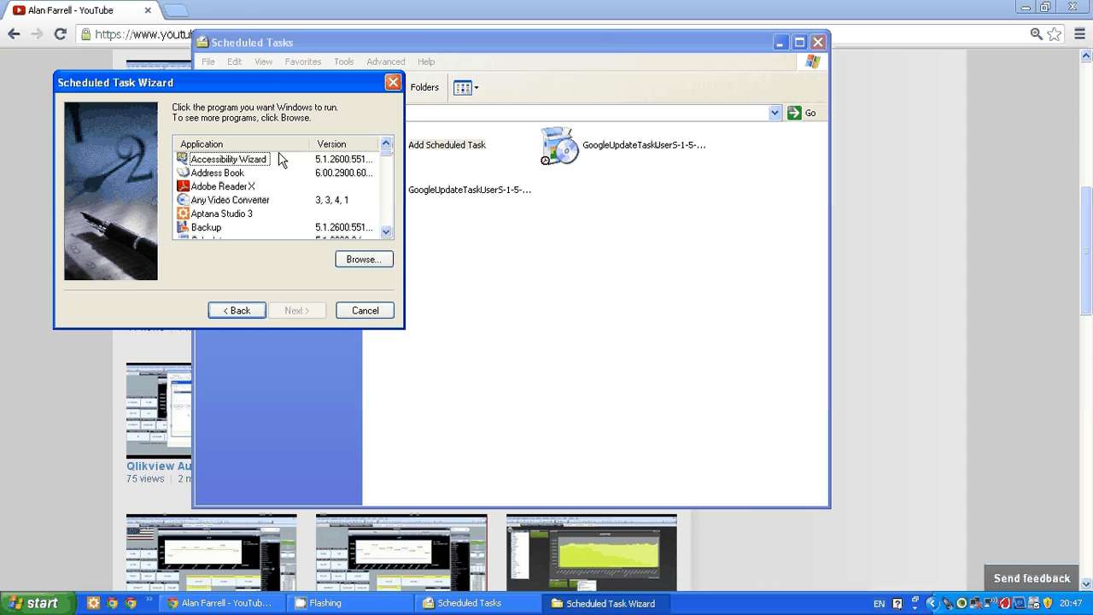
mouse_move(337, 250)
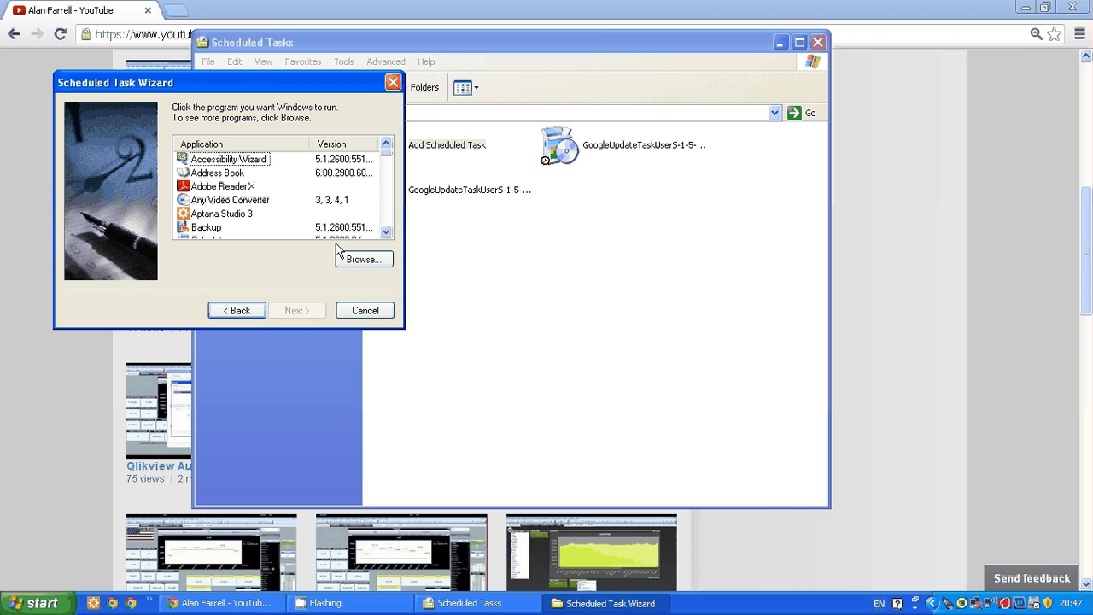
Browse to the Qlikview folder on C: and choose test.qvw as the program.
click(362, 260)
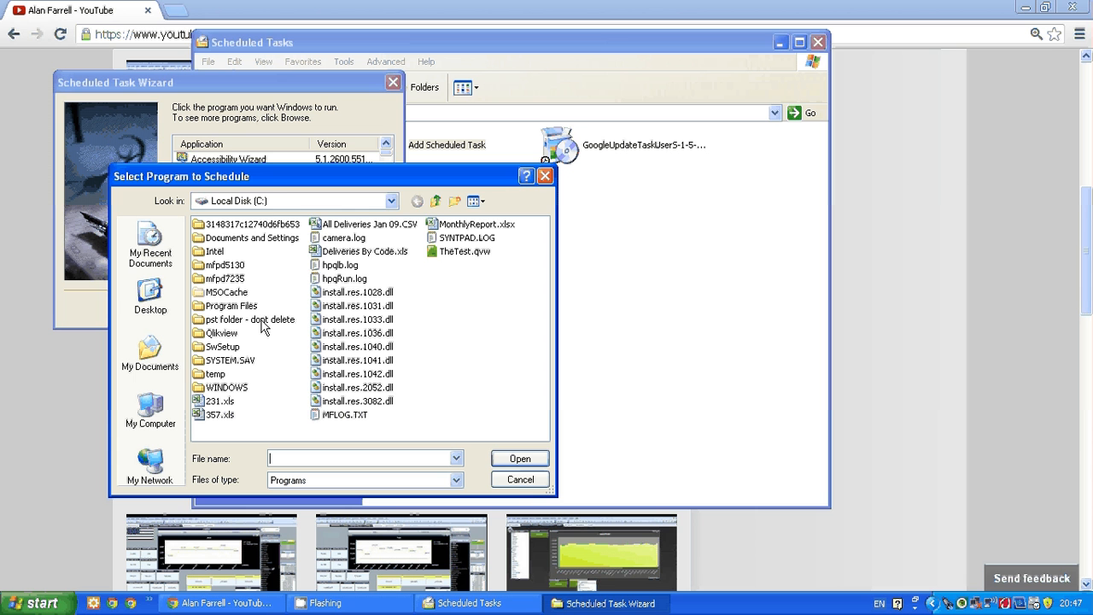
double_click(227, 332)
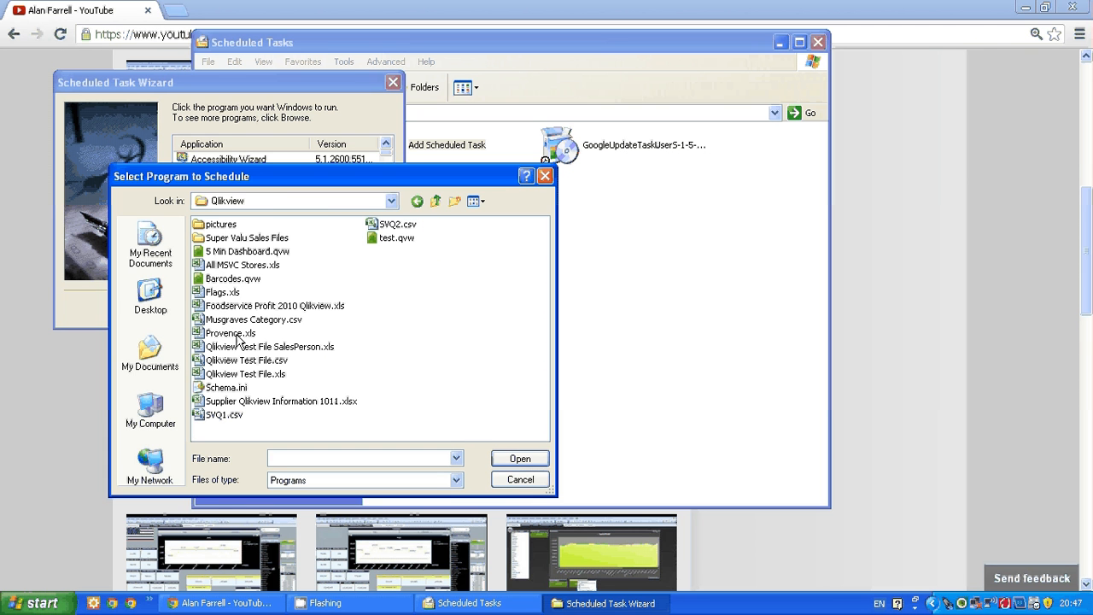
mouse_move(395, 237)
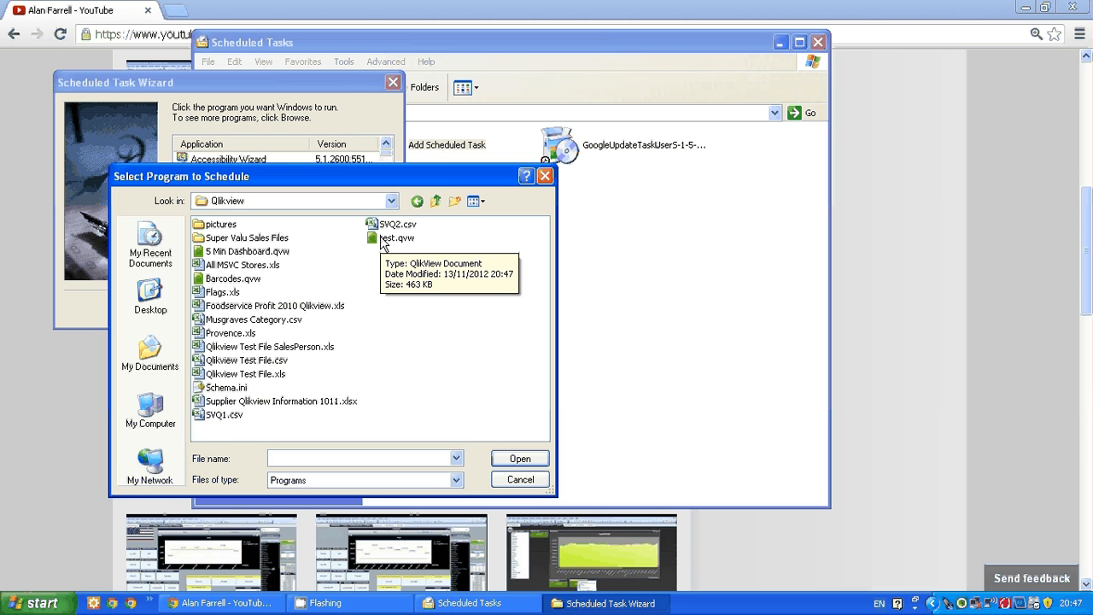
click(518, 459)
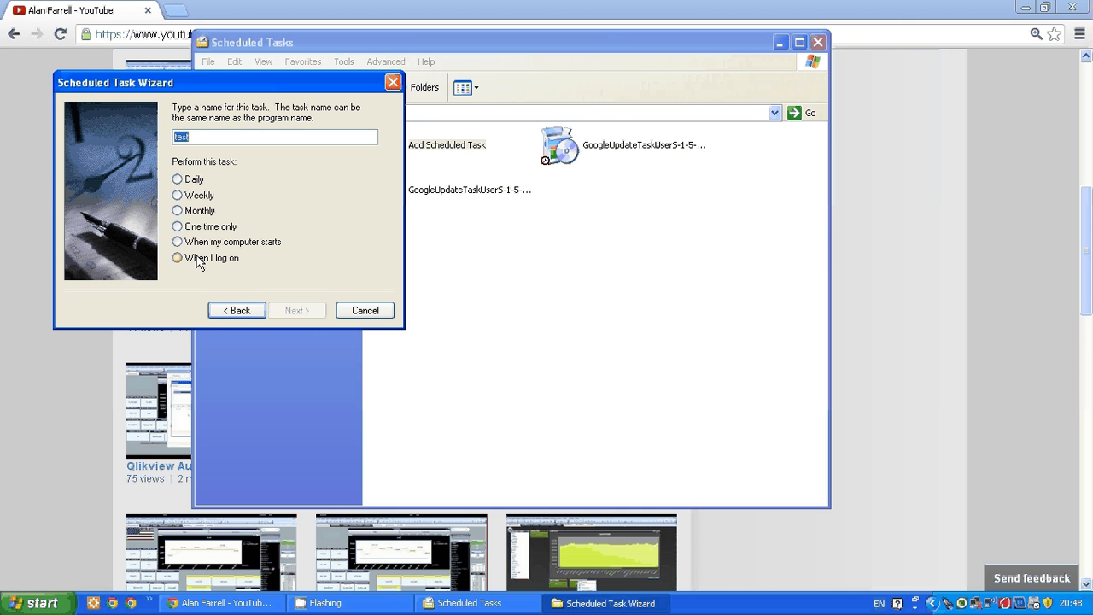
mouse_move(182, 262)
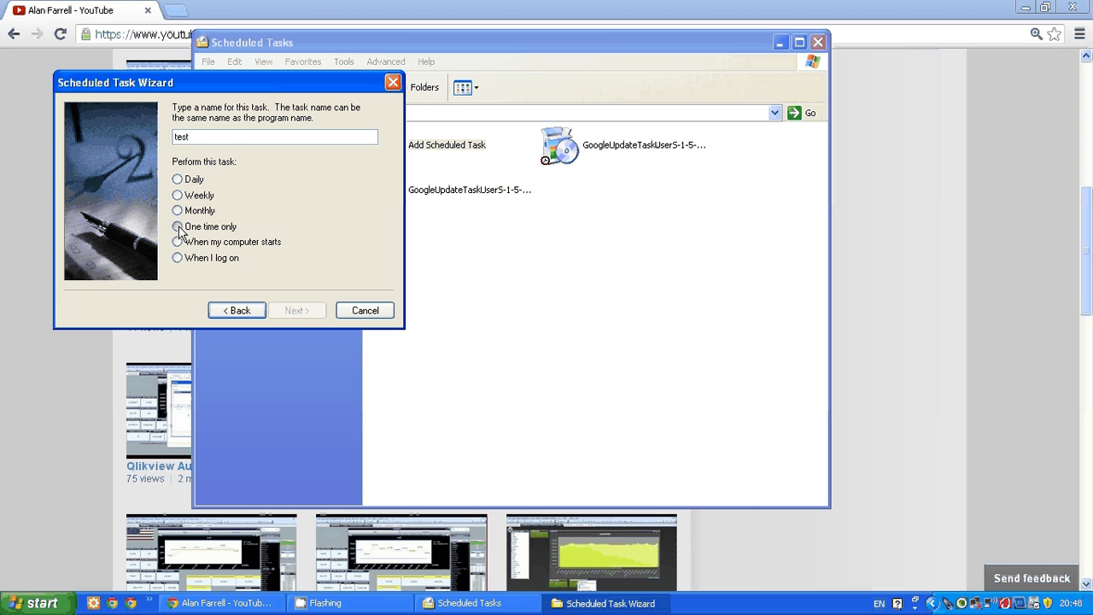
Keep the task name 'test' and set it to run one time only.
click(296, 310)
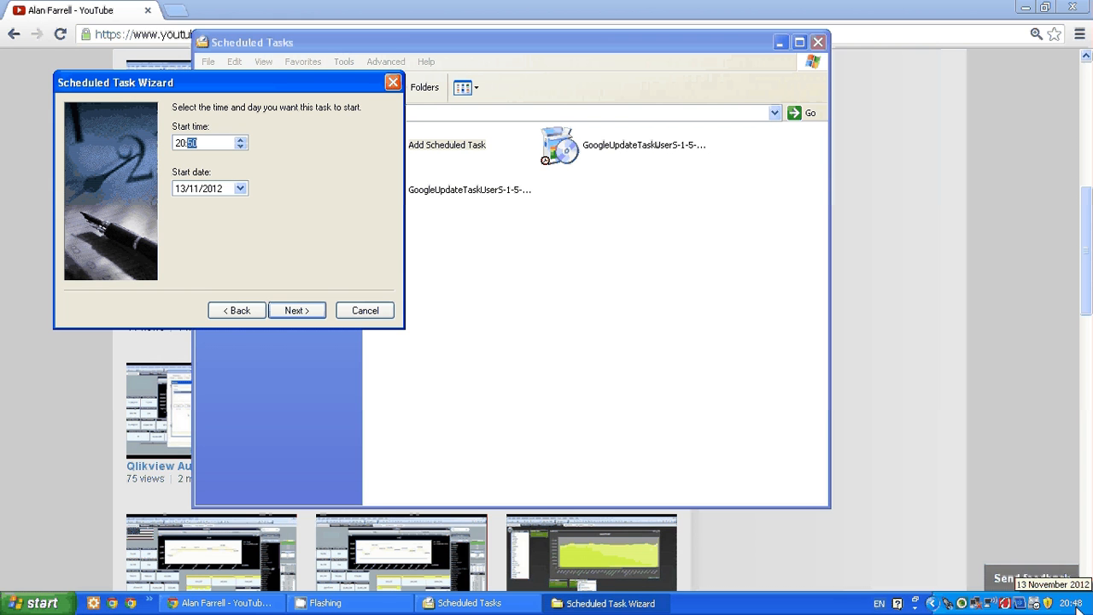
Enter and confirm the account password for the 20:50 'test' task.
click(296, 309)
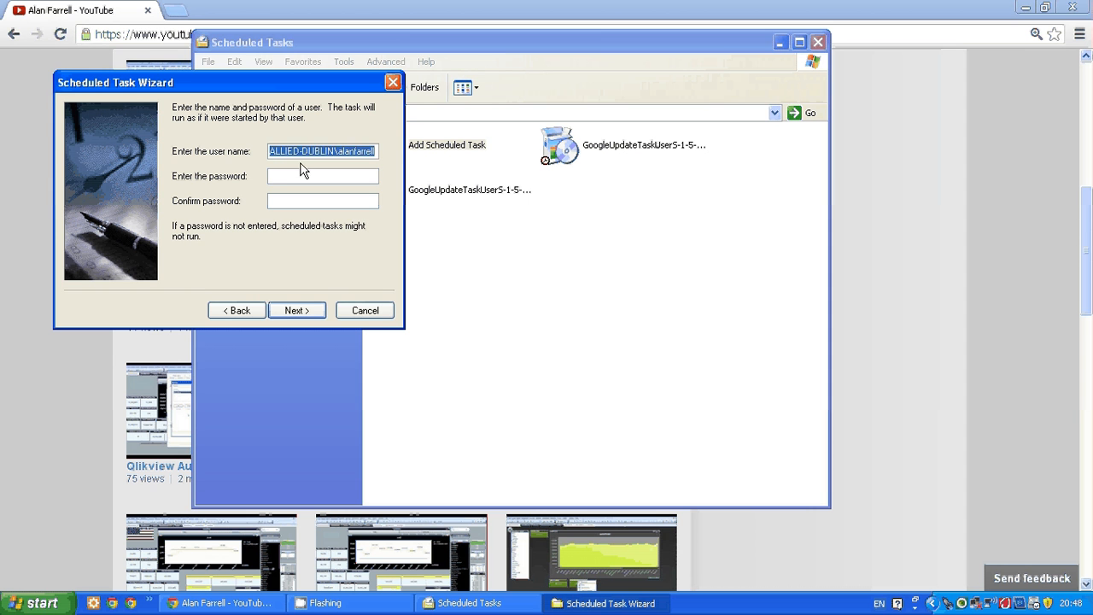
text(•)
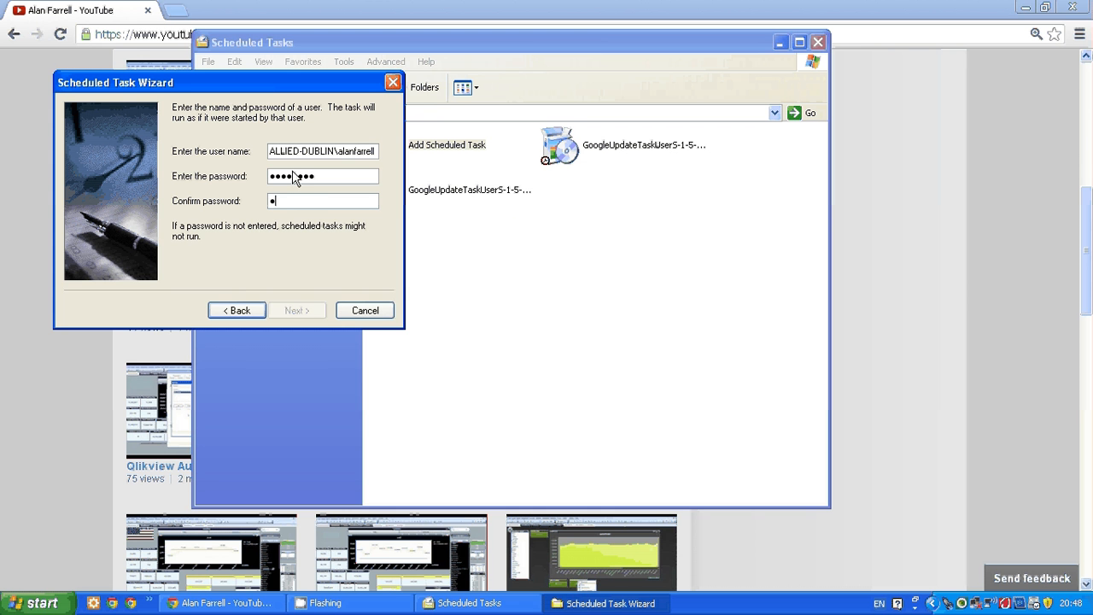
text(password)
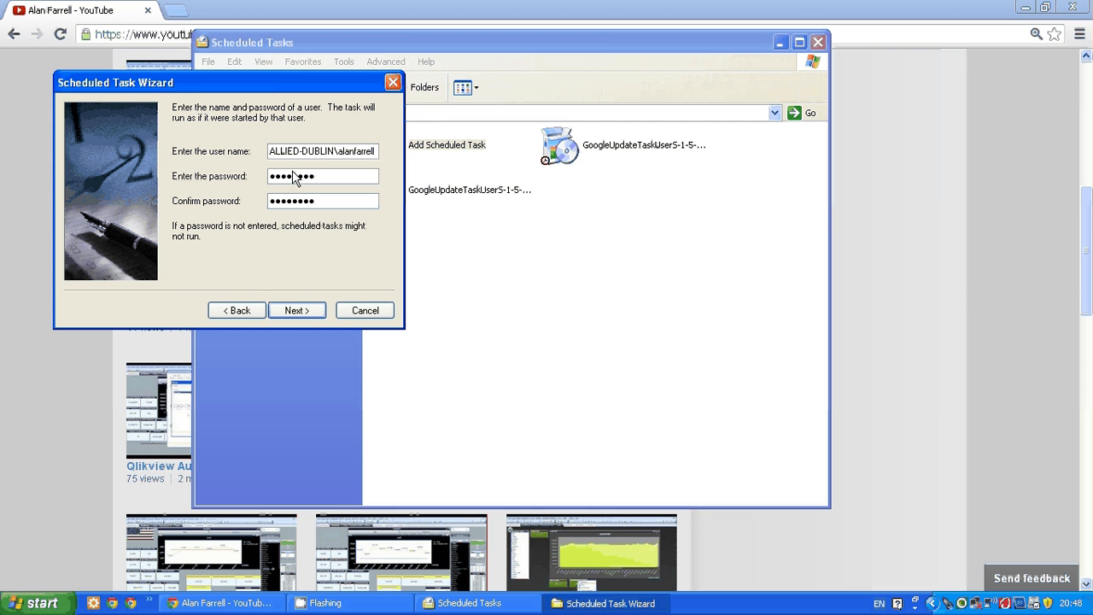
click(296, 310)
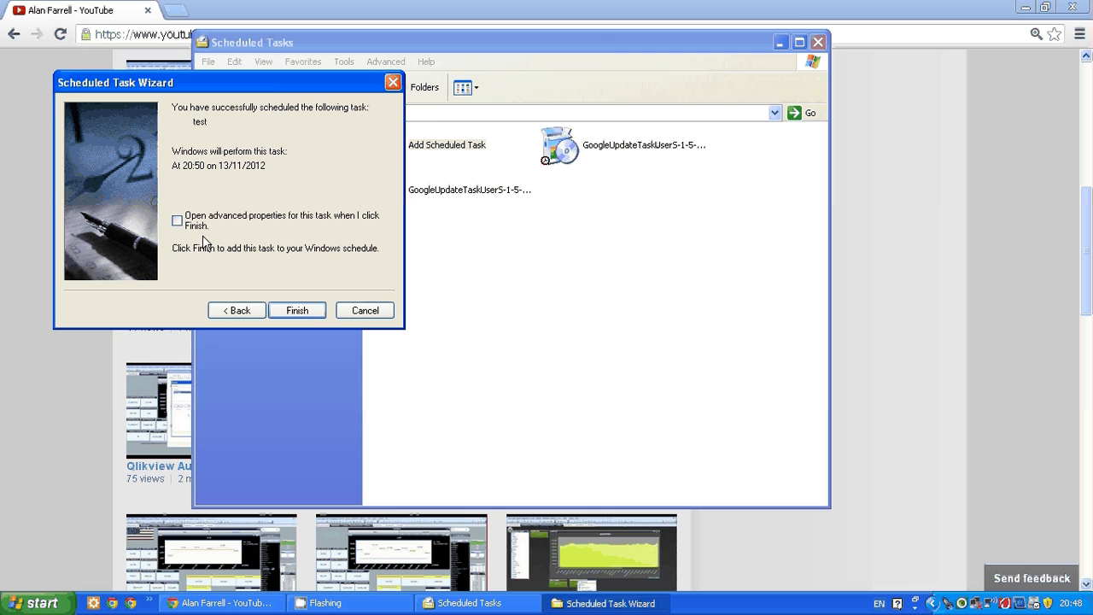
Finish the 'test' task with advanced properties enabled and dismiss the access-denied warning.
click(177, 220)
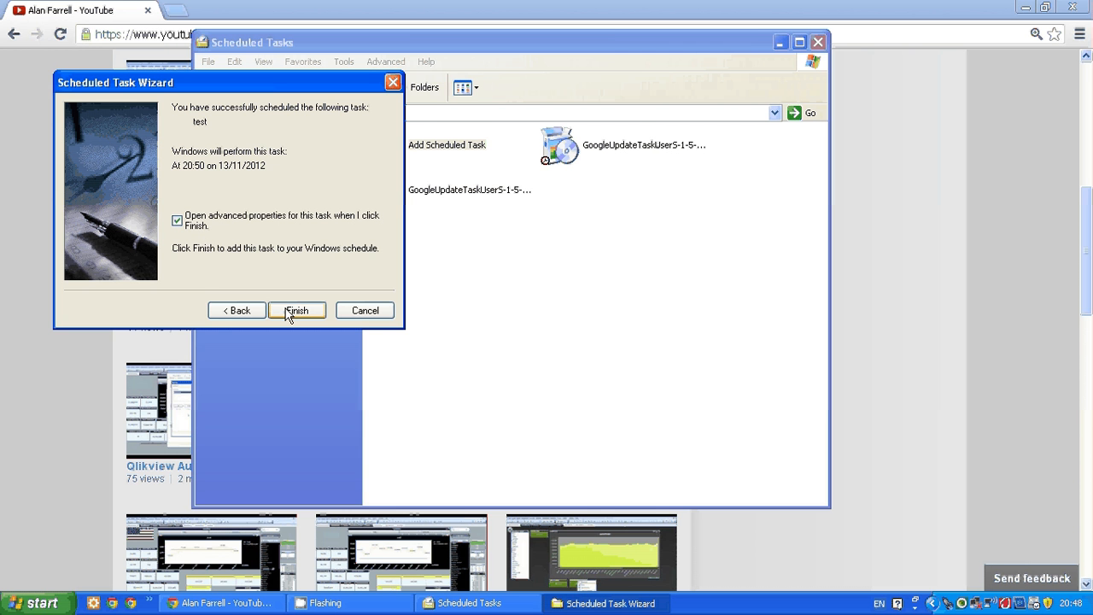
mouse_move(274, 284)
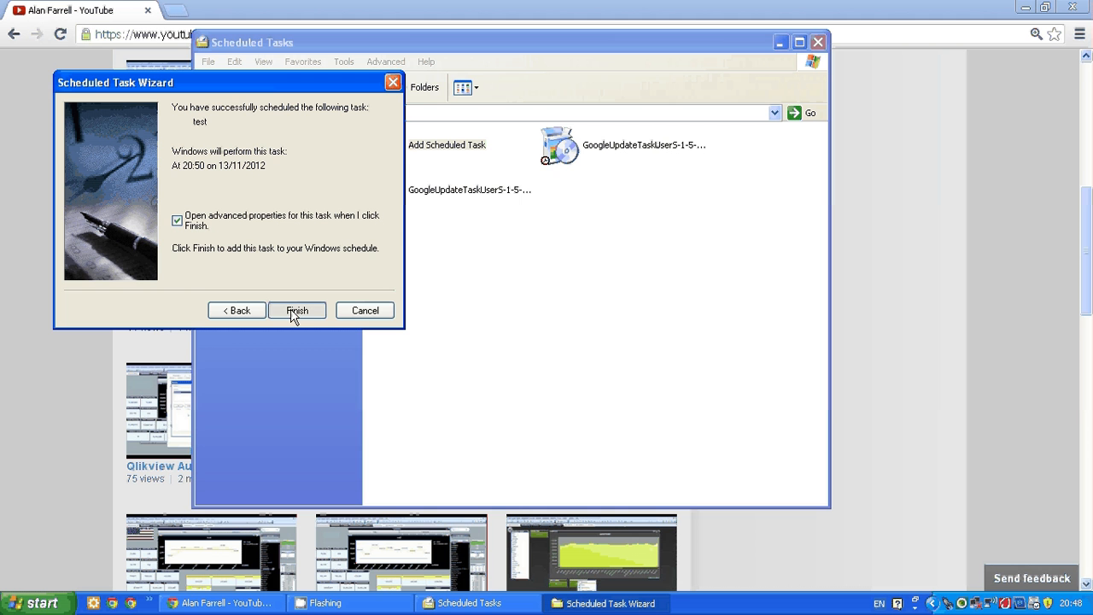
click(298, 310)
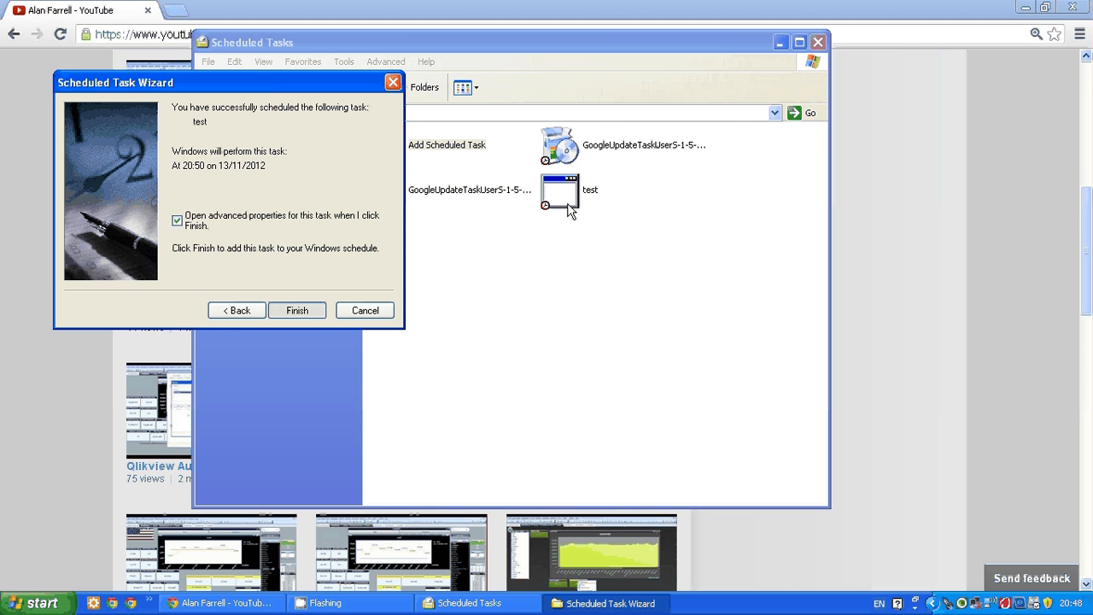
click(297, 310)
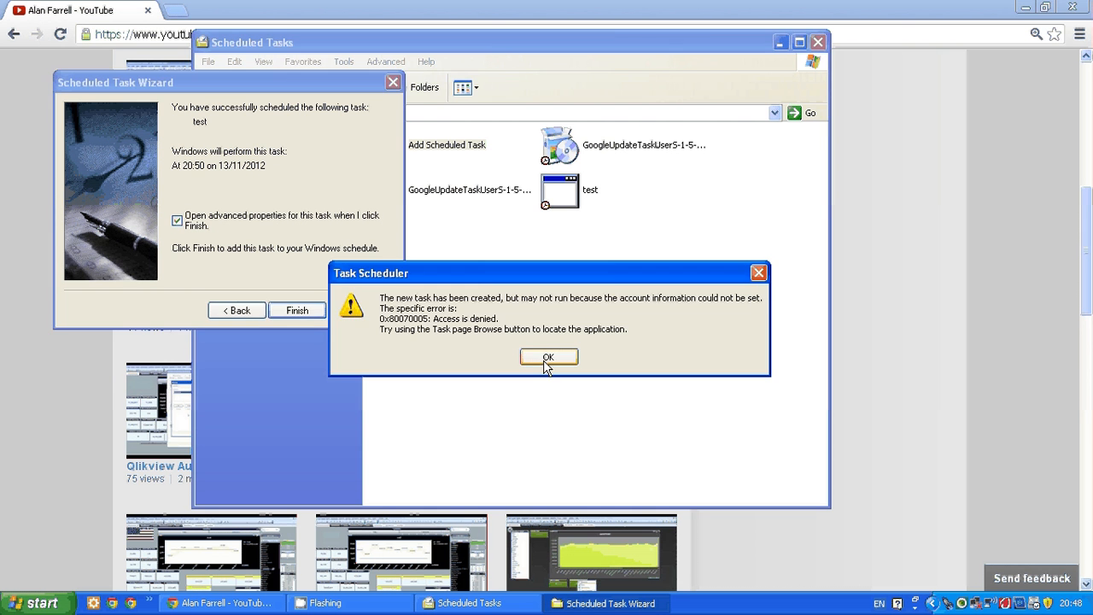
click(548, 357)
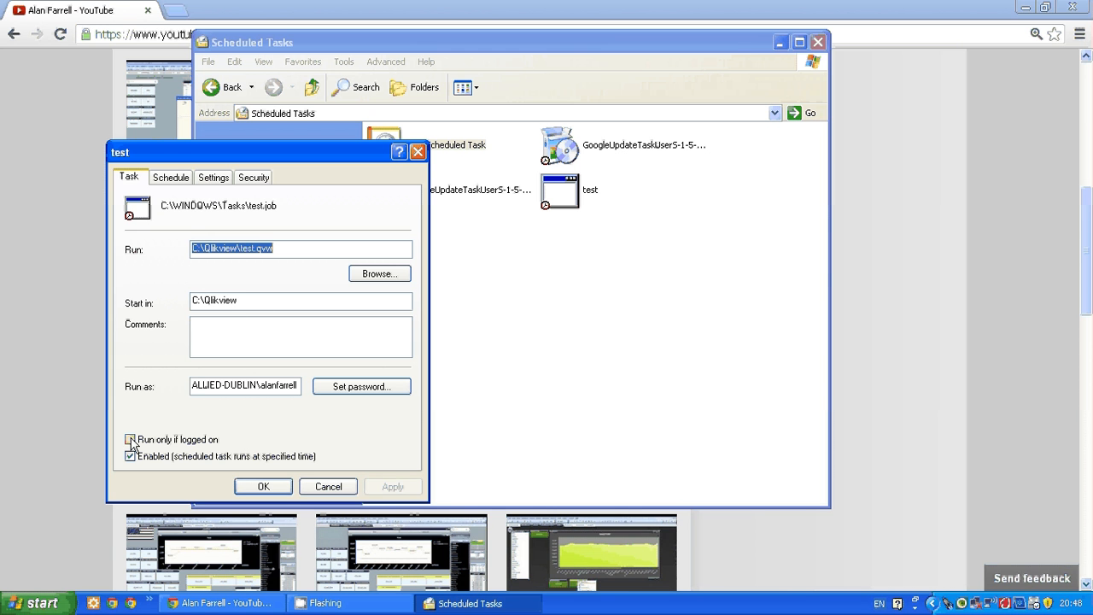
Tick 'Run only if logged on', review the 20:50 schedule, and save the task.
click(130, 439)
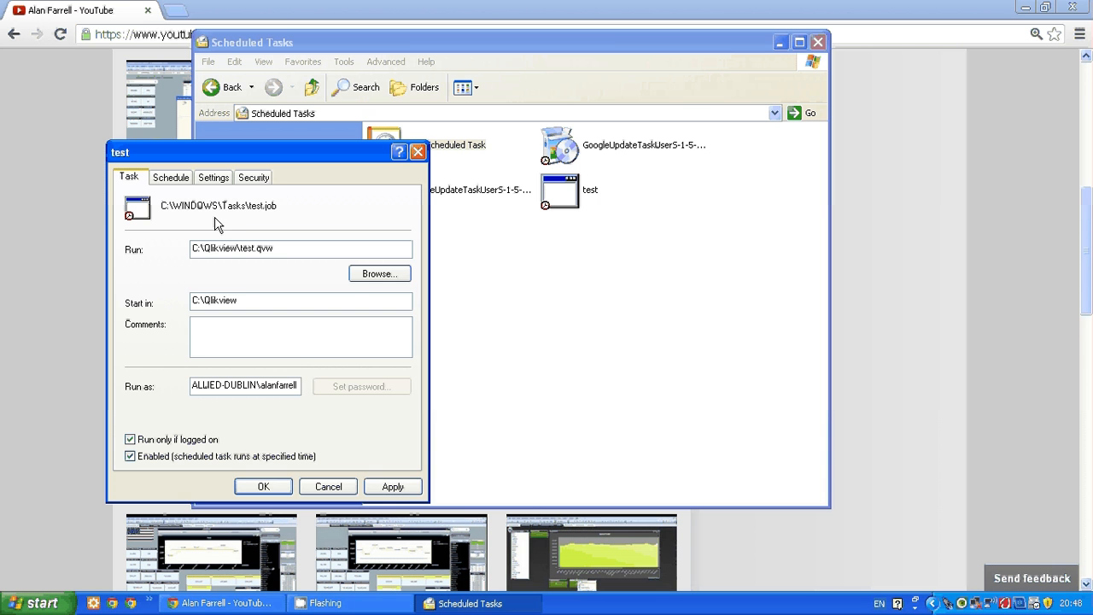
click(169, 176)
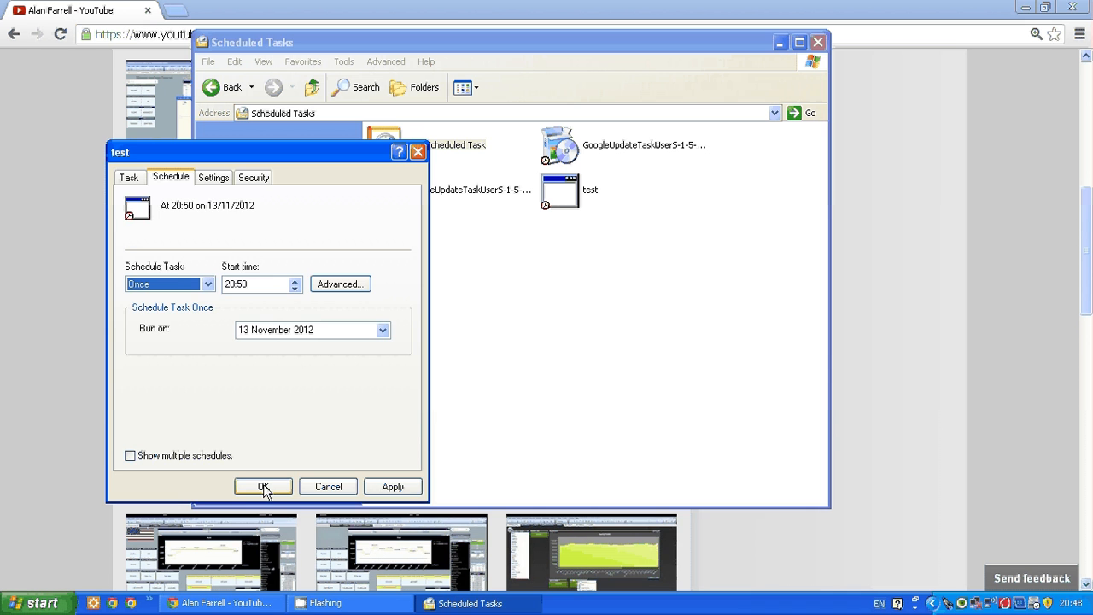
click(263, 486)
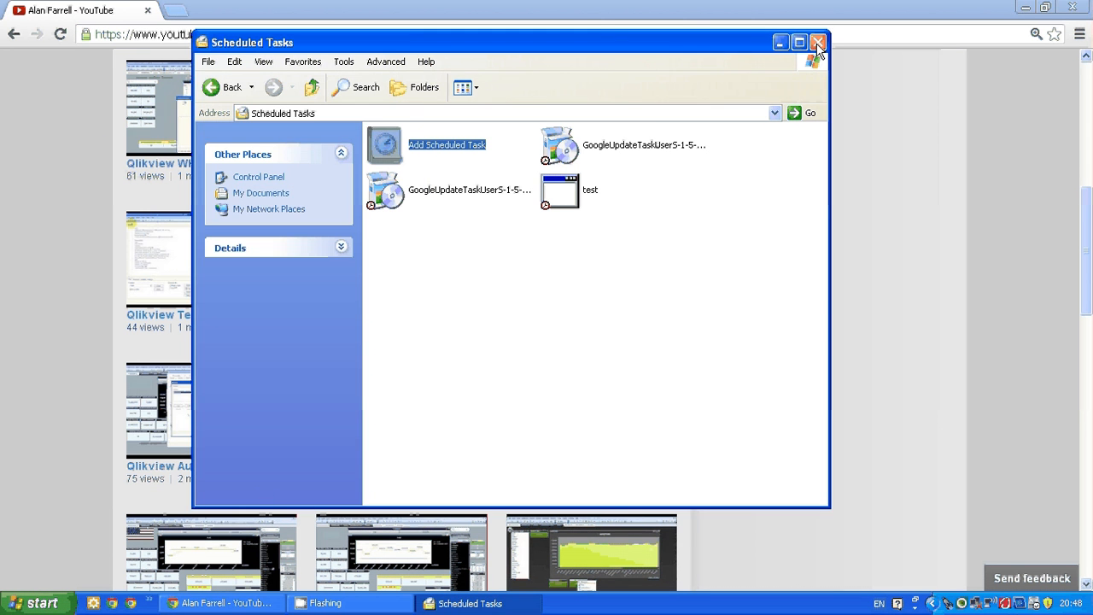
Close Scheduled Tasks and scroll the Qlikview tutorials YouTube channel to the top.
click(817, 42)
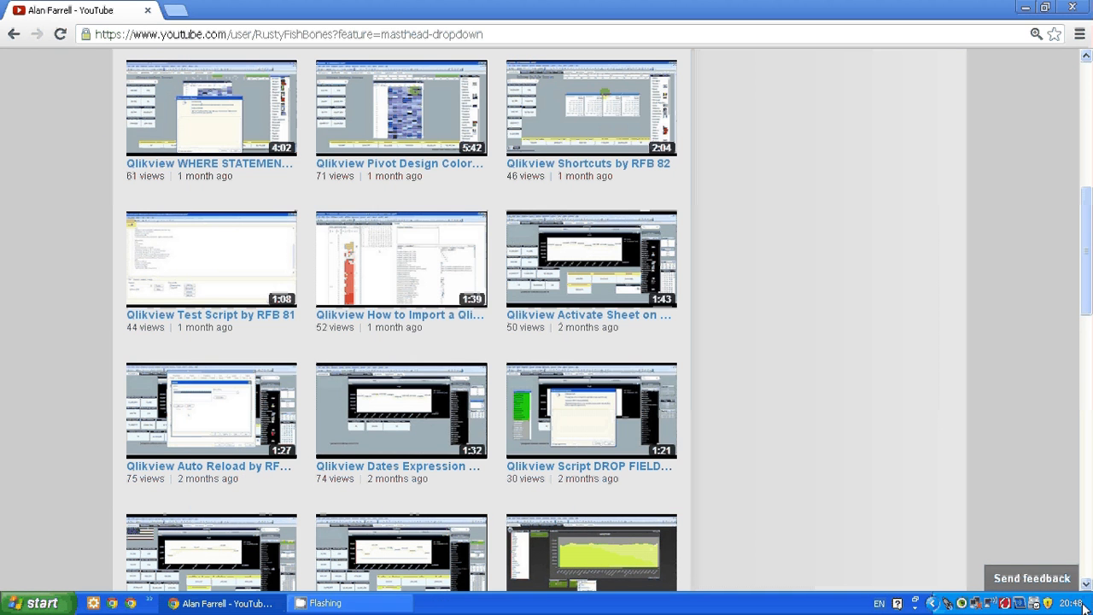
mouse_move(1070, 604)
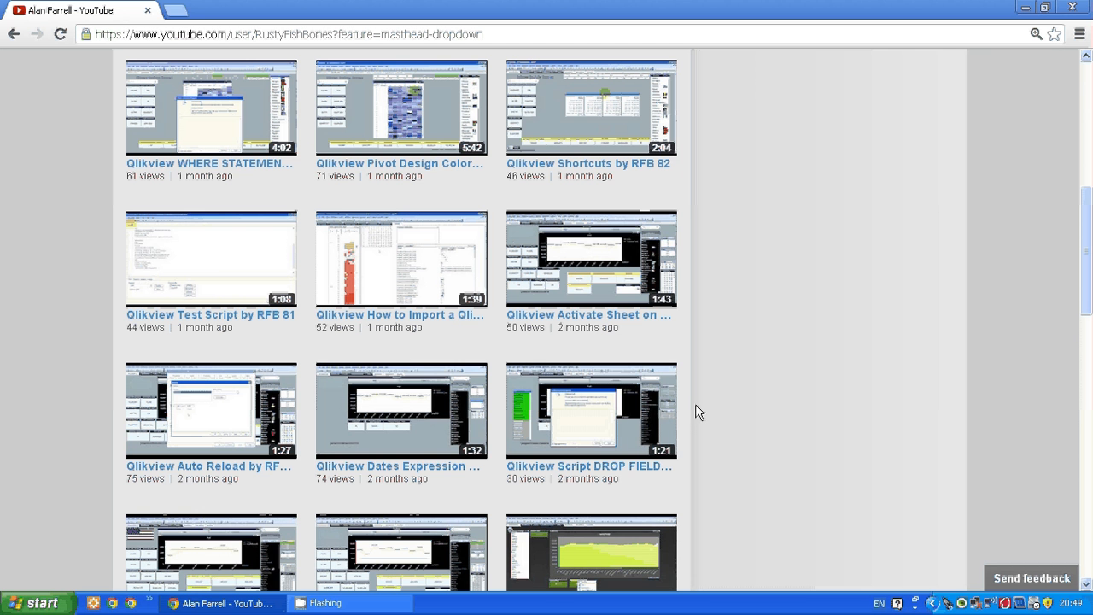
mouse_move(602, 401)
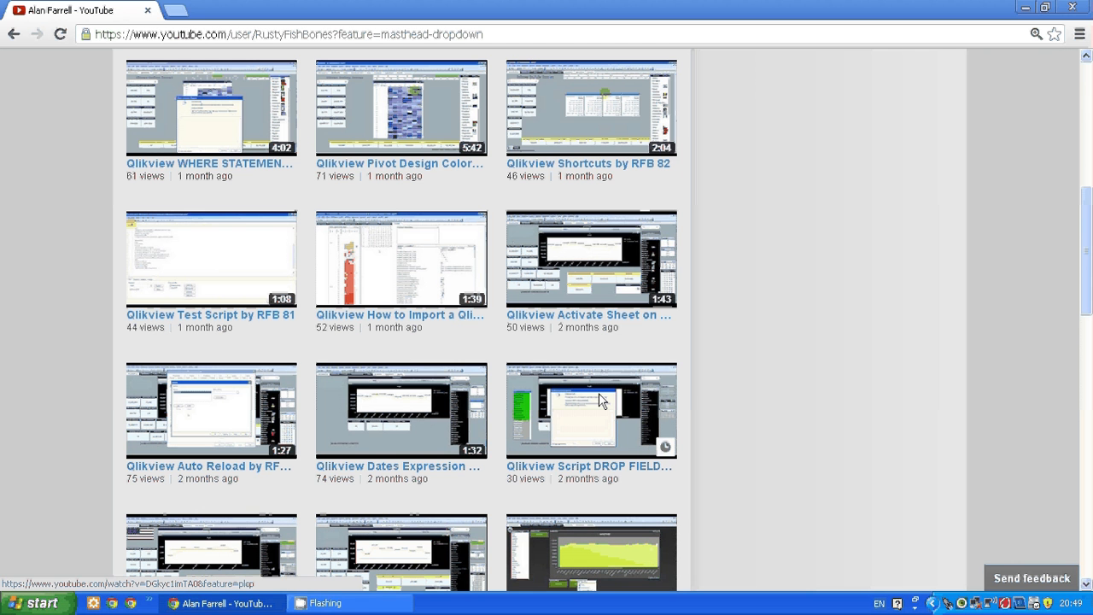
mouse_move(787, 239)
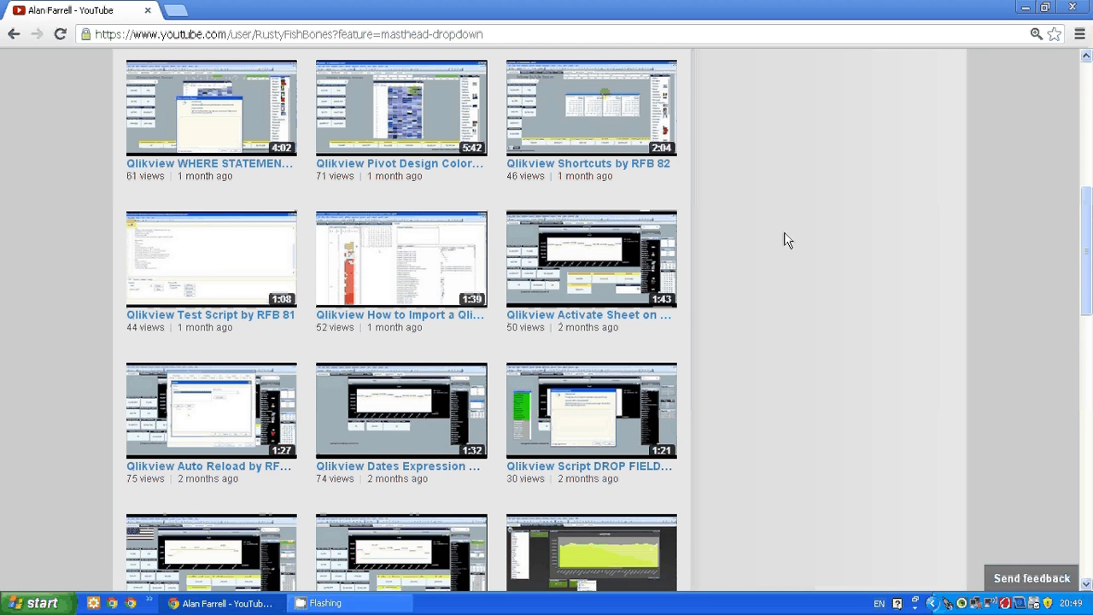
mouse_move(616, 212)
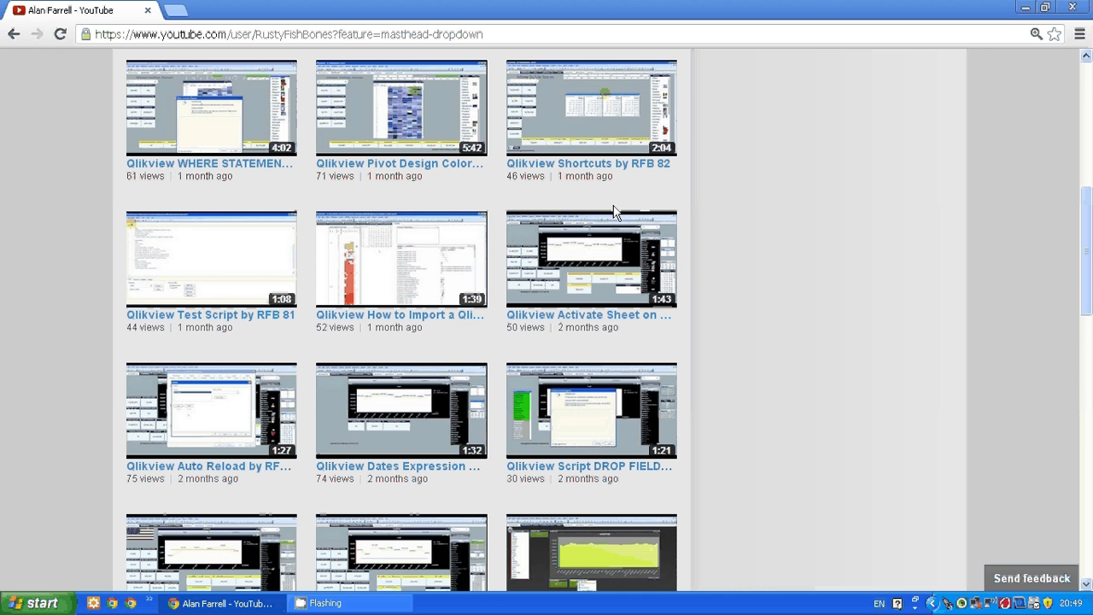
mouse_move(608, 211)
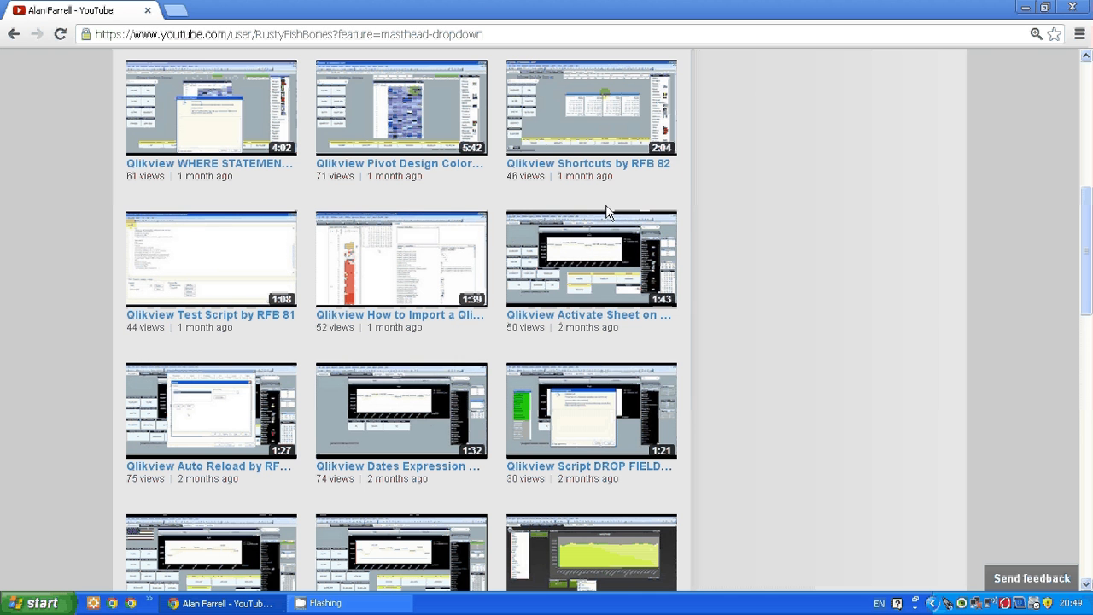
mouse_move(492, 199)
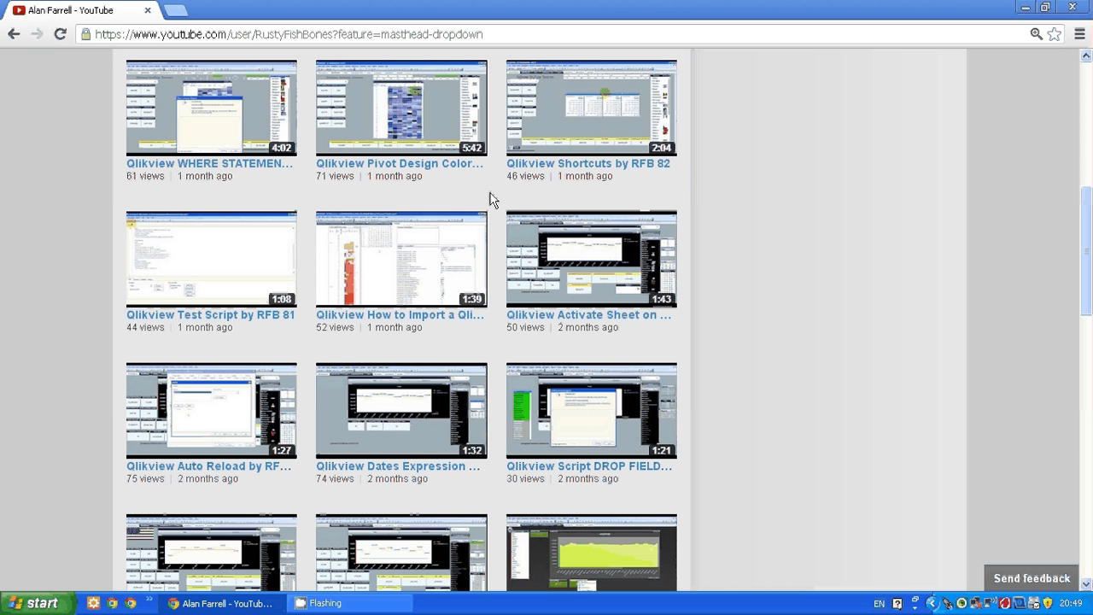
mouse_move(549, 191)
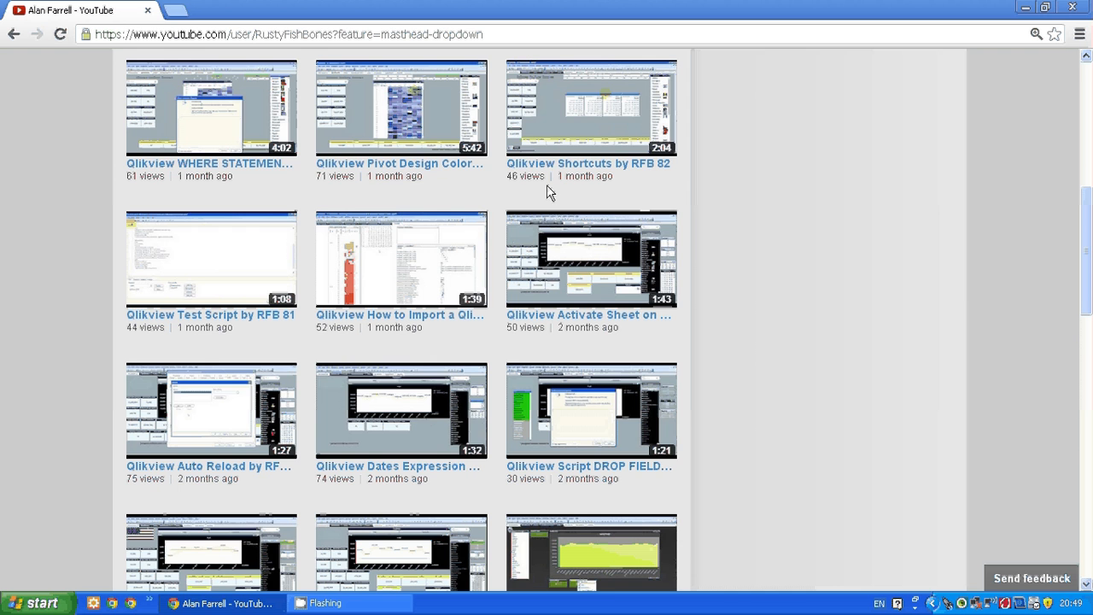
scroll(up, 3)
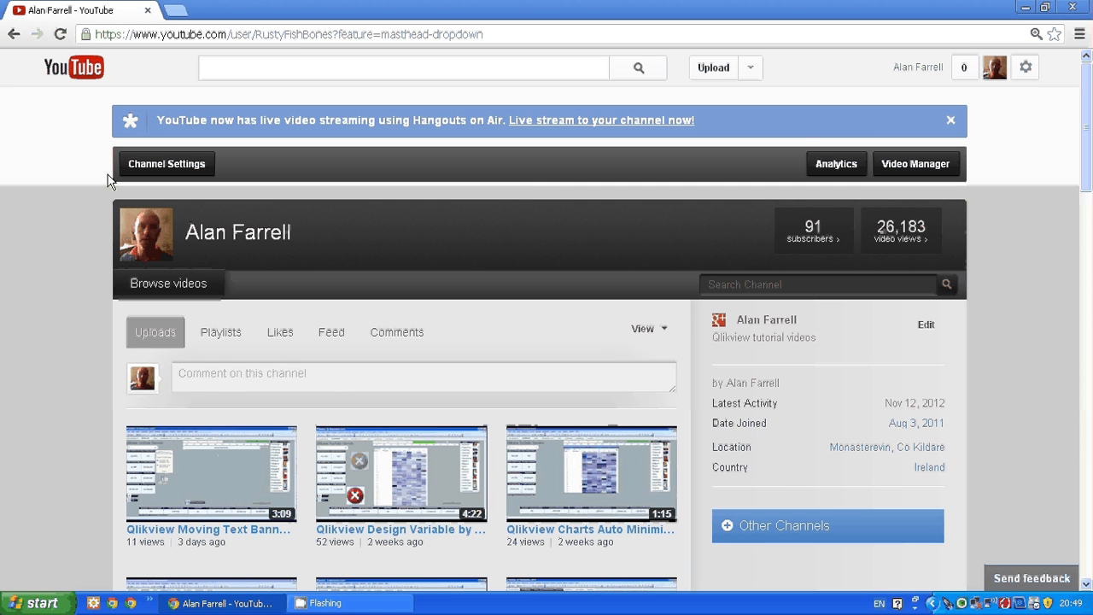
mouse_move(321, 119)
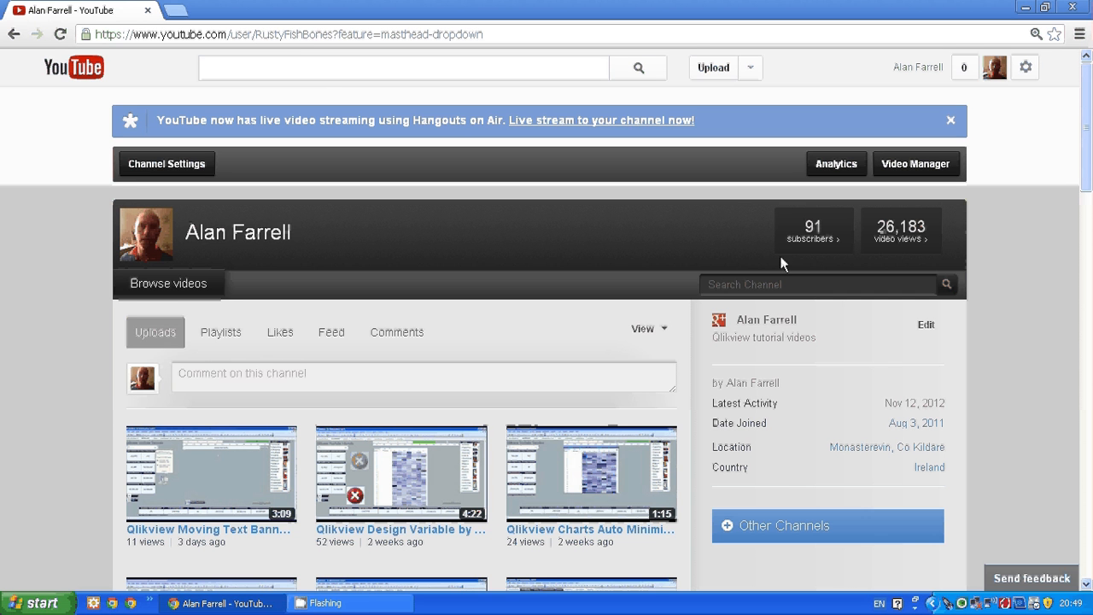
mouse_move(246, 524)
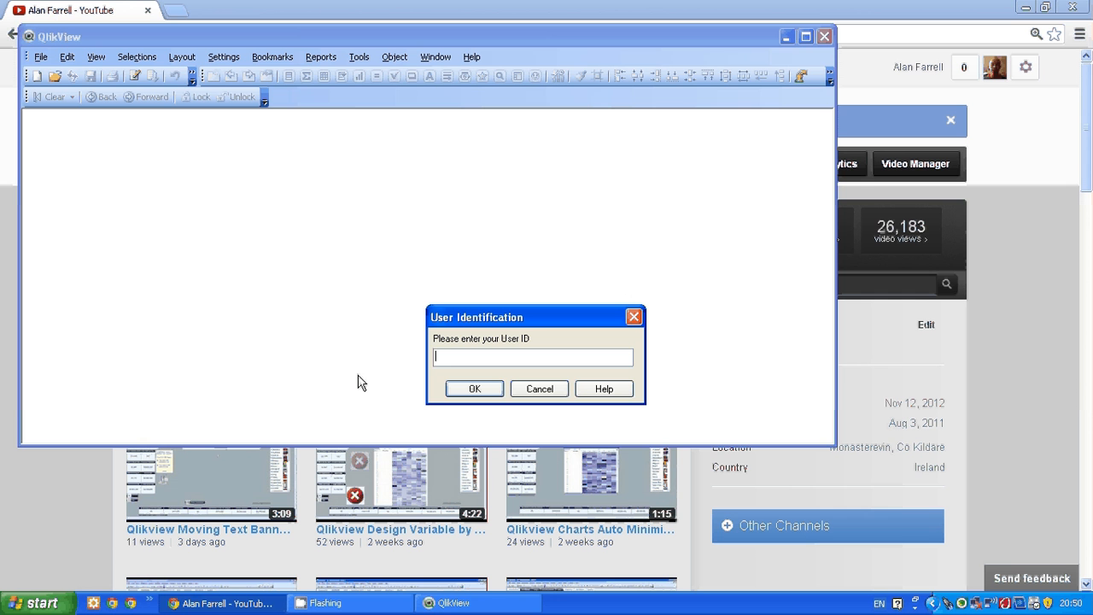
mouse_move(468, 356)
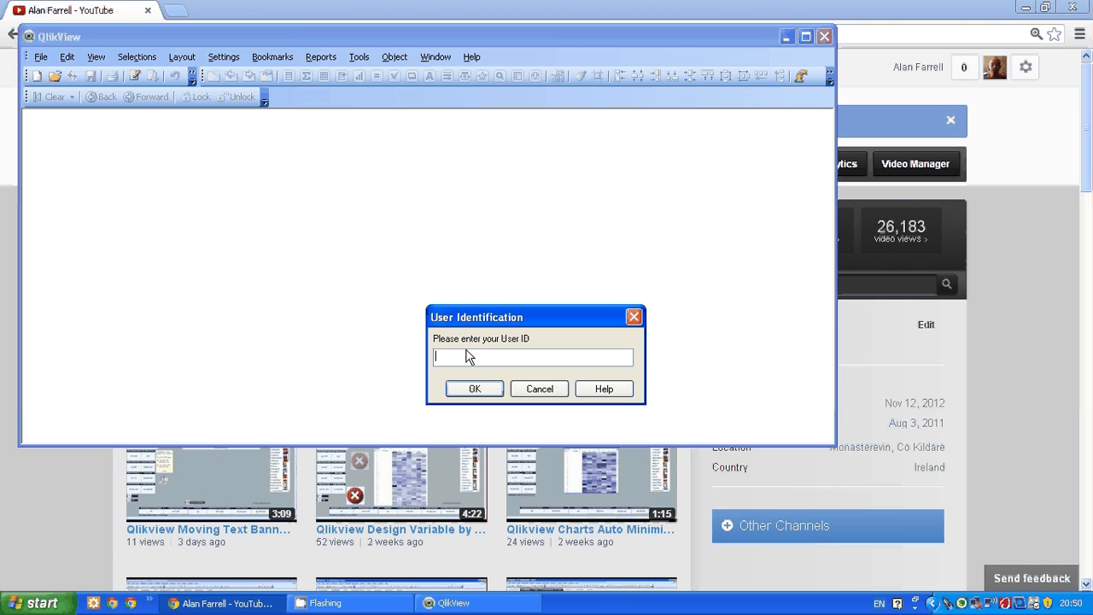
Log in as creator, enter the password, and open the reloaded test.qvw dashboard.
text(creator)
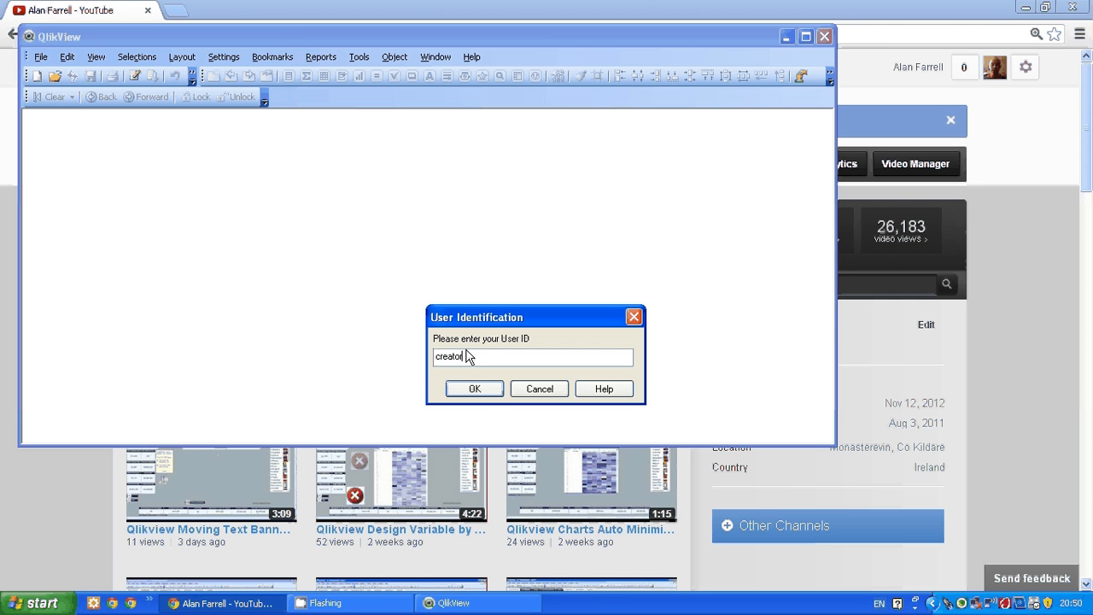
click(474, 388)
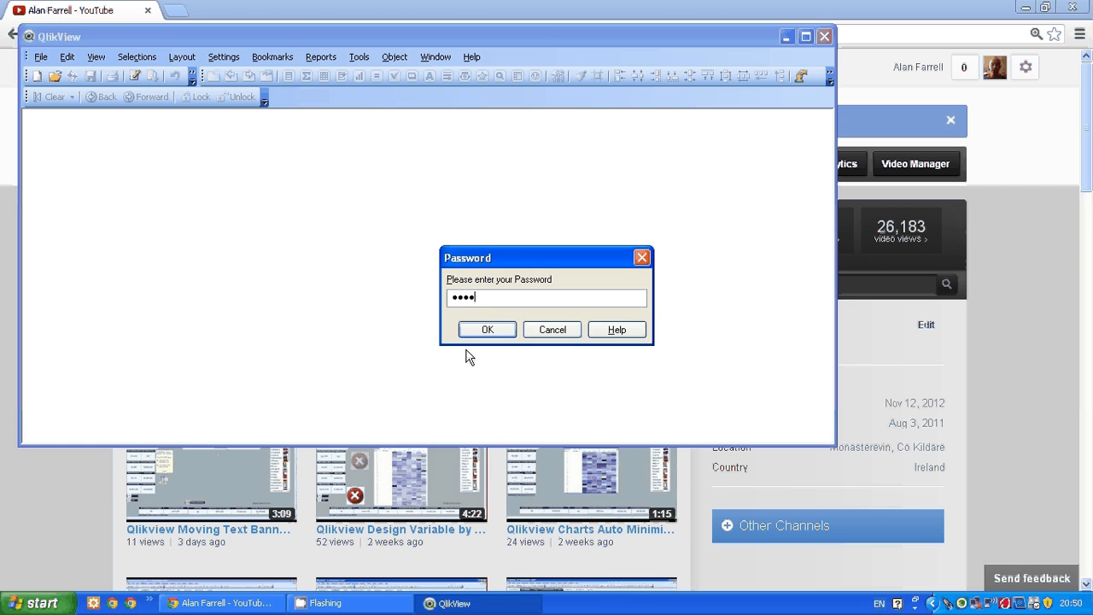
click(487, 330)
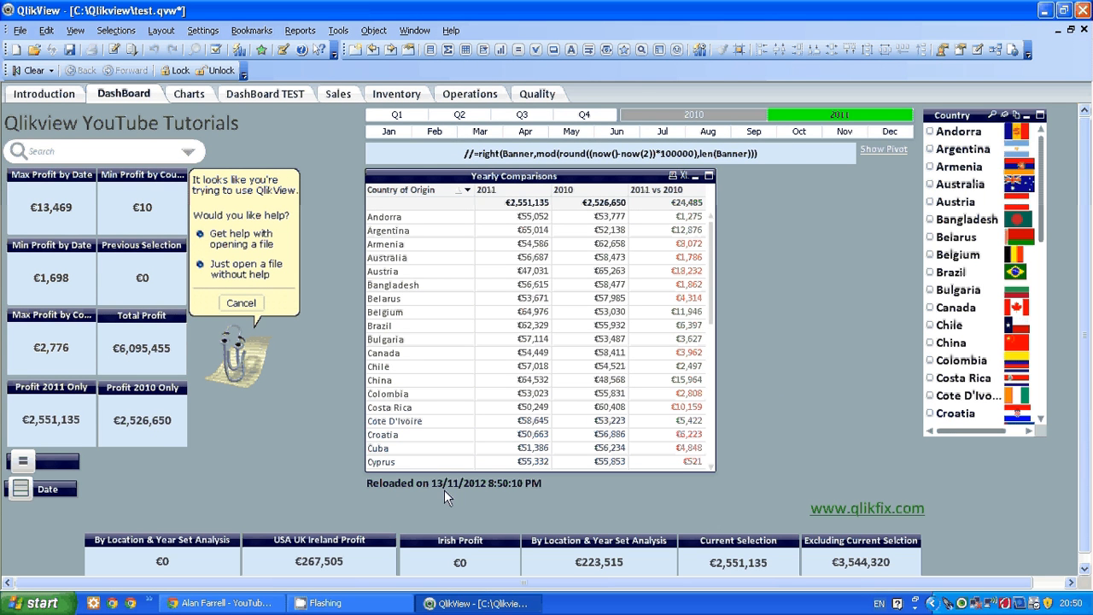
mouse_move(491, 495)
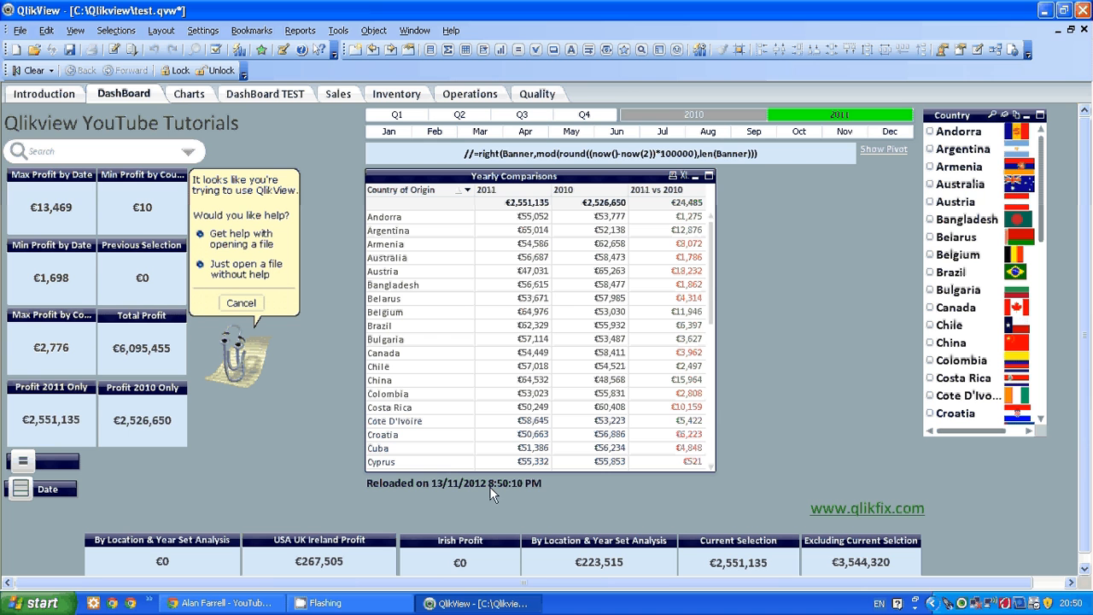
mouse_move(1066, 595)
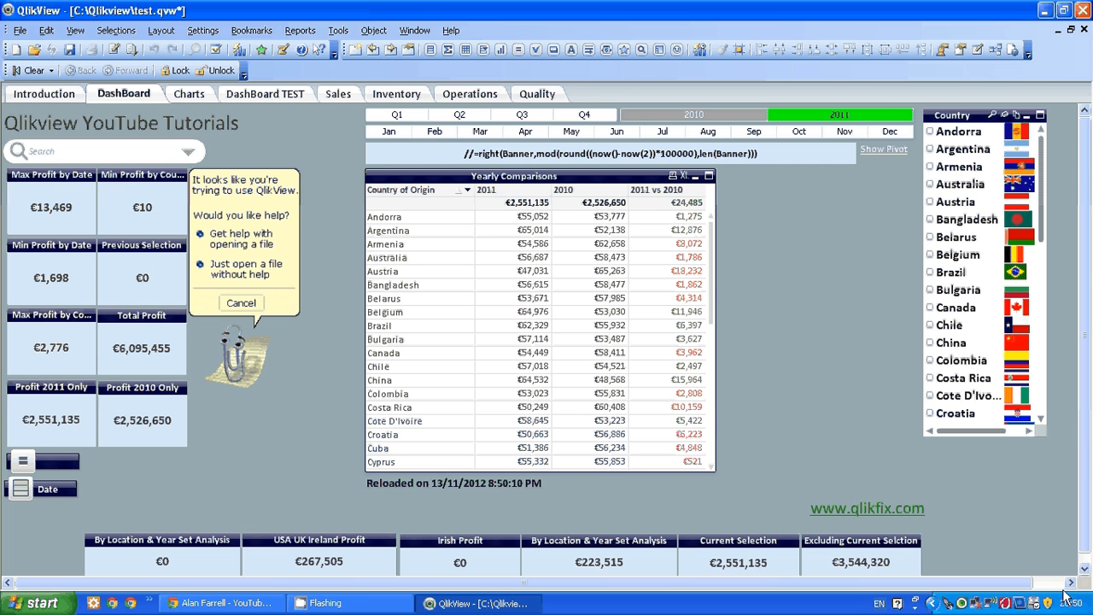
mouse_move(726, 294)
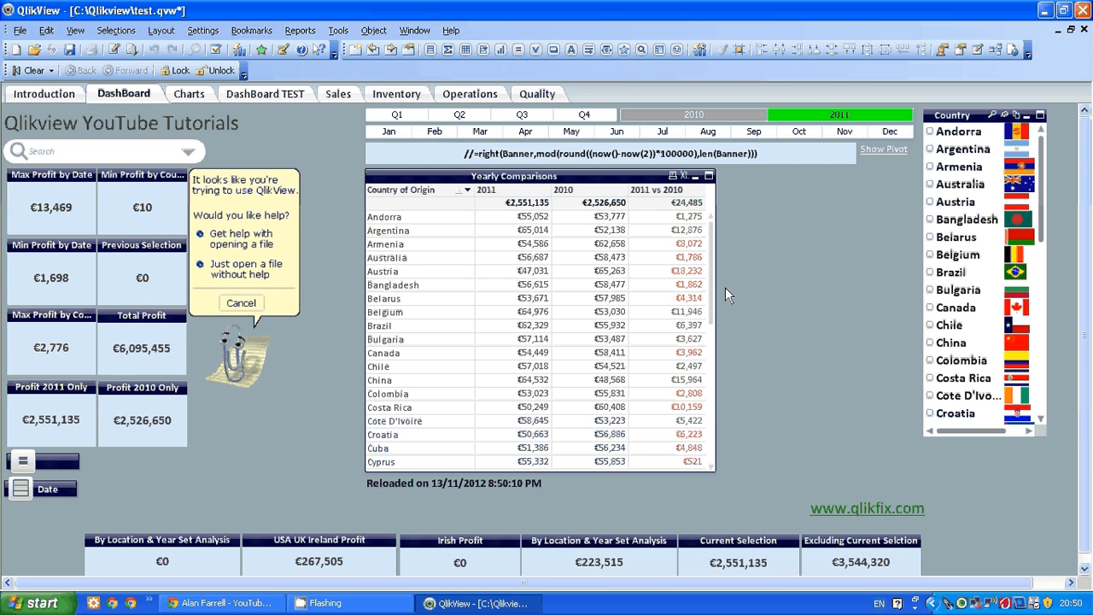